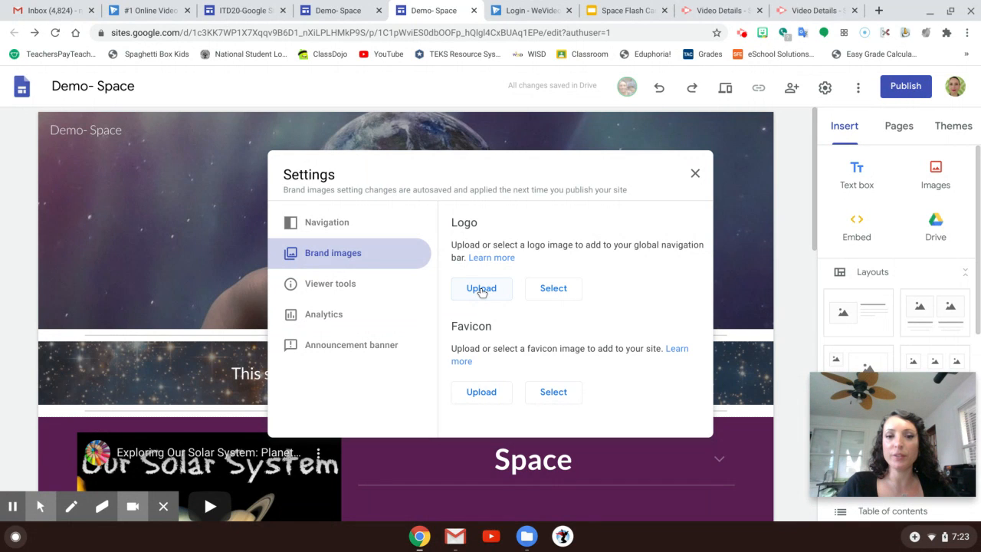
# Step: Choose the cartoon avatar image from Photos as the site logo in Brand images
pyautogui.click(481, 288)
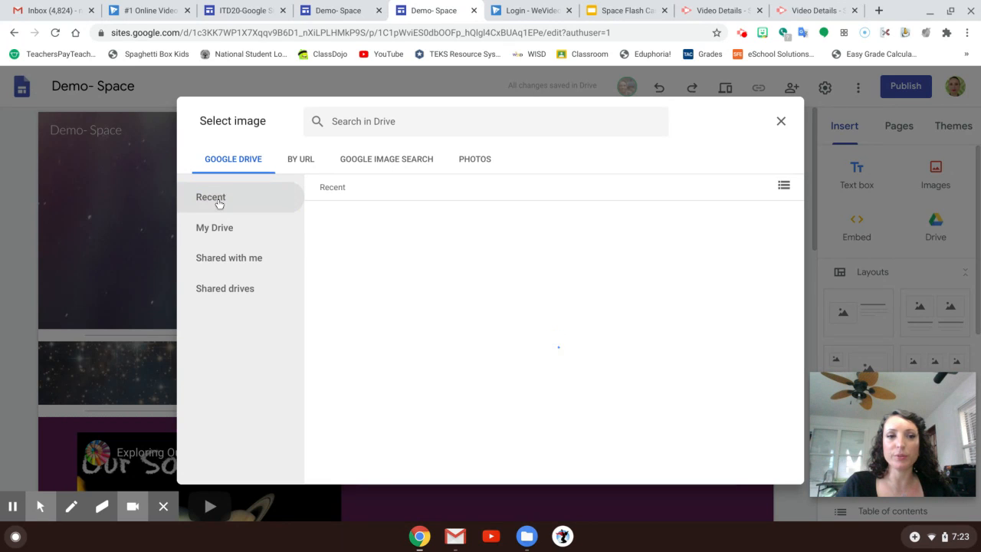
pyautogui.moveTo(240, 287)
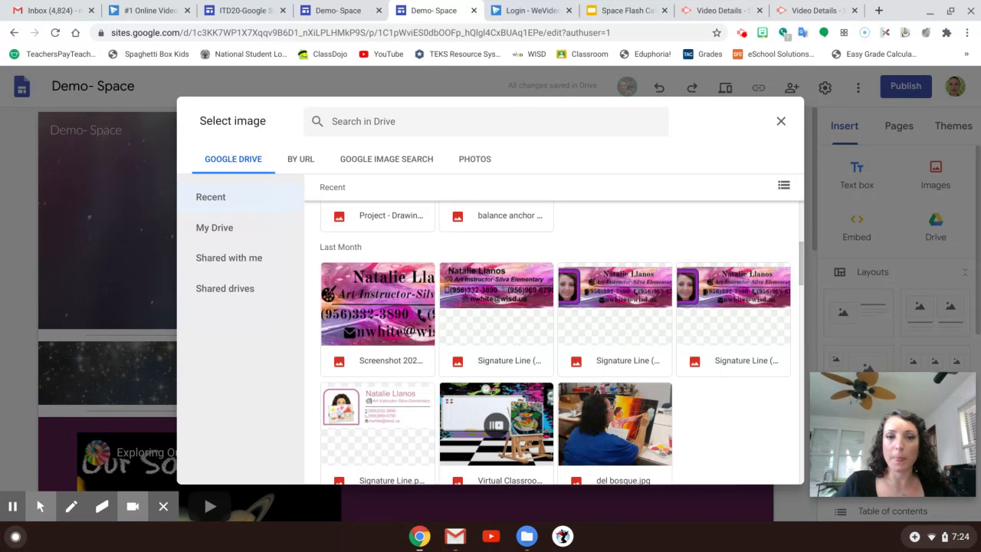
pyautogui.scroll(-3)
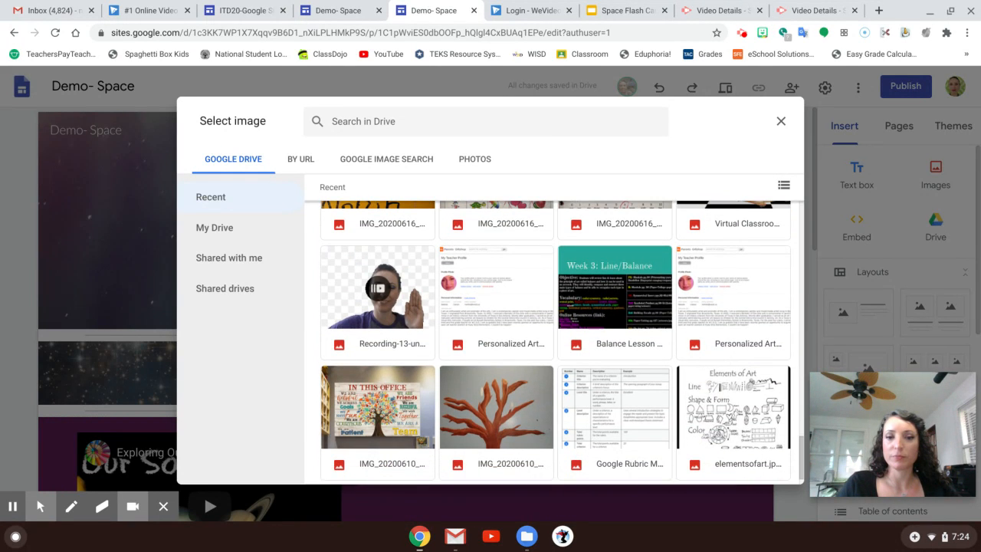
pyautogui.scroll(-3)
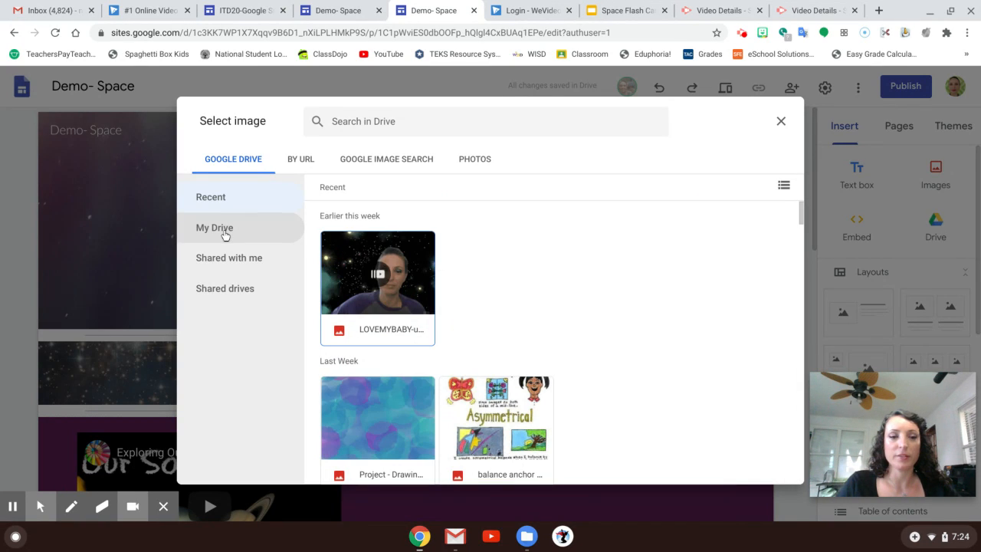
pyautogui.click(214, 227)
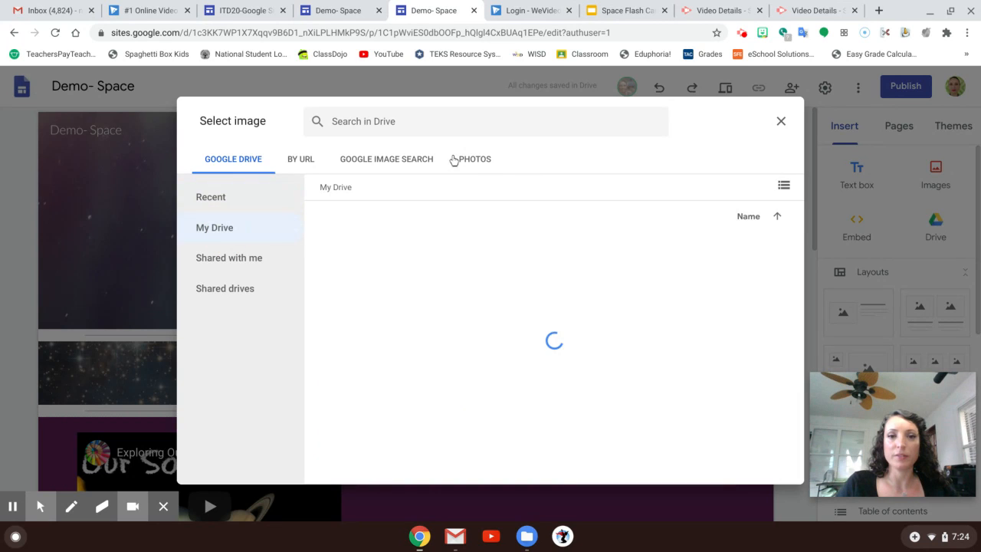
pyautogui.click(475, 158)
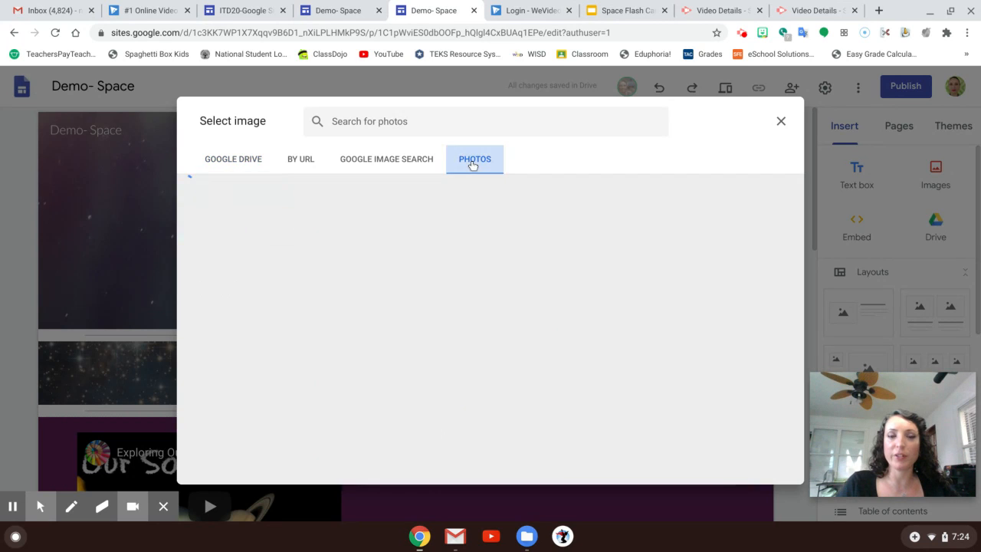
pyautogui.click(475, 158)
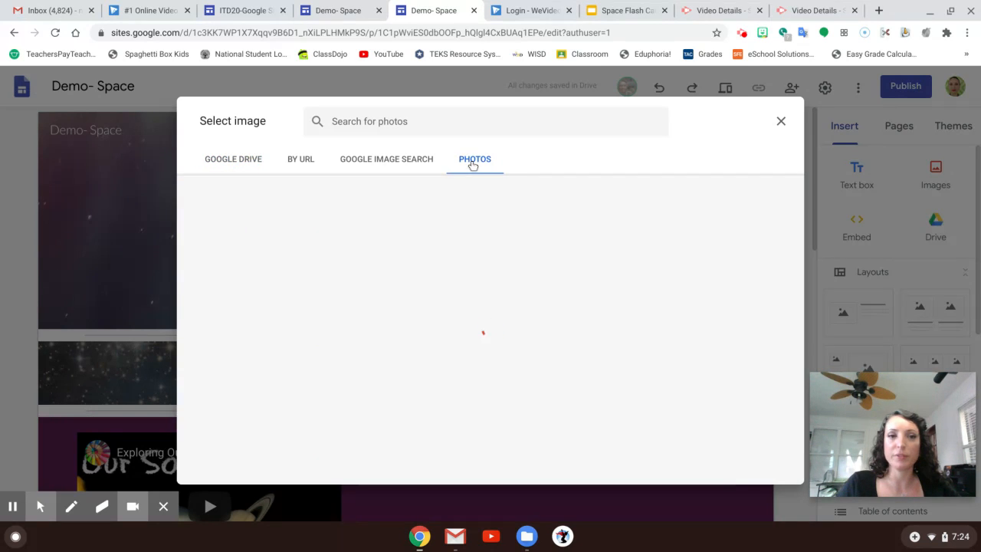
pyautogui.click(475, 158)
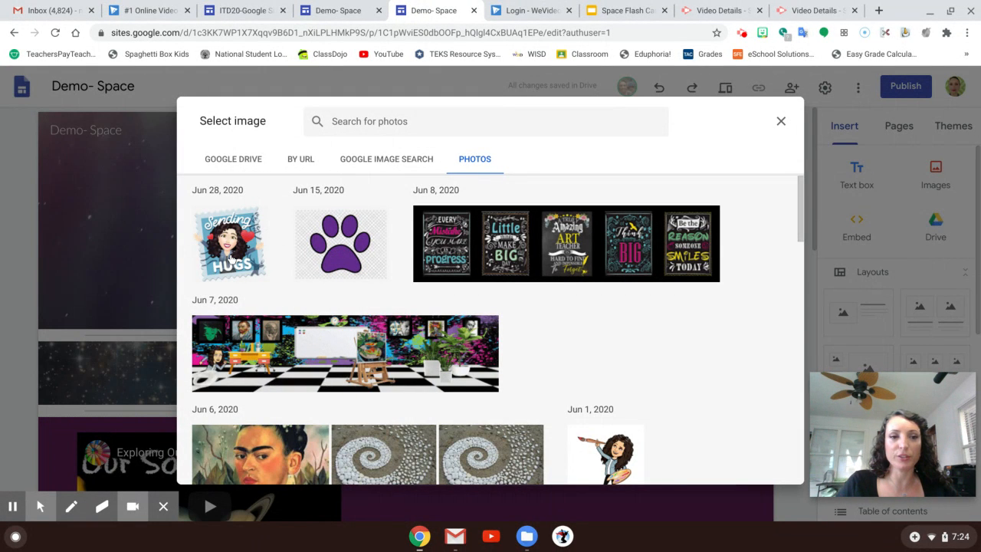
pyautogui.scroll(-3)
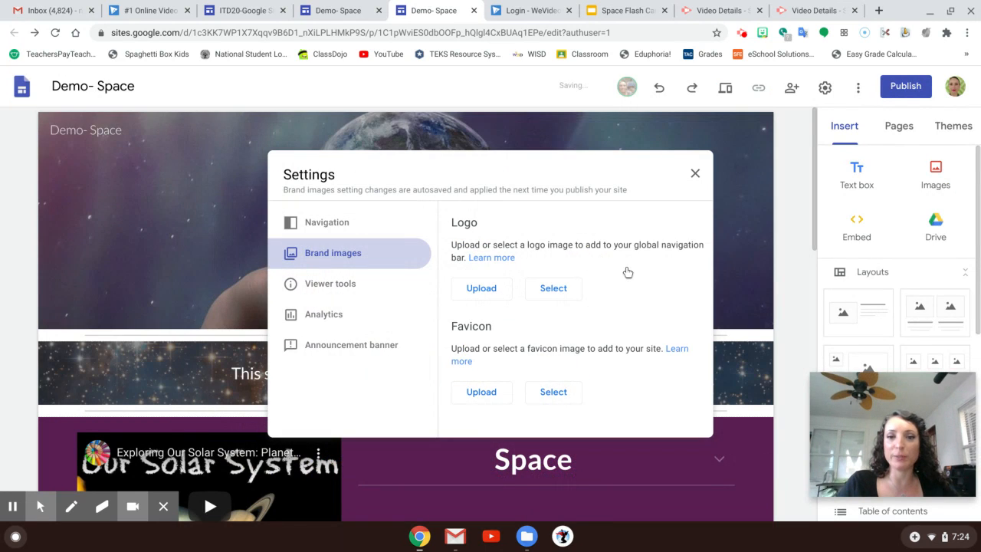
pyautogui.moveTo(540, 313)
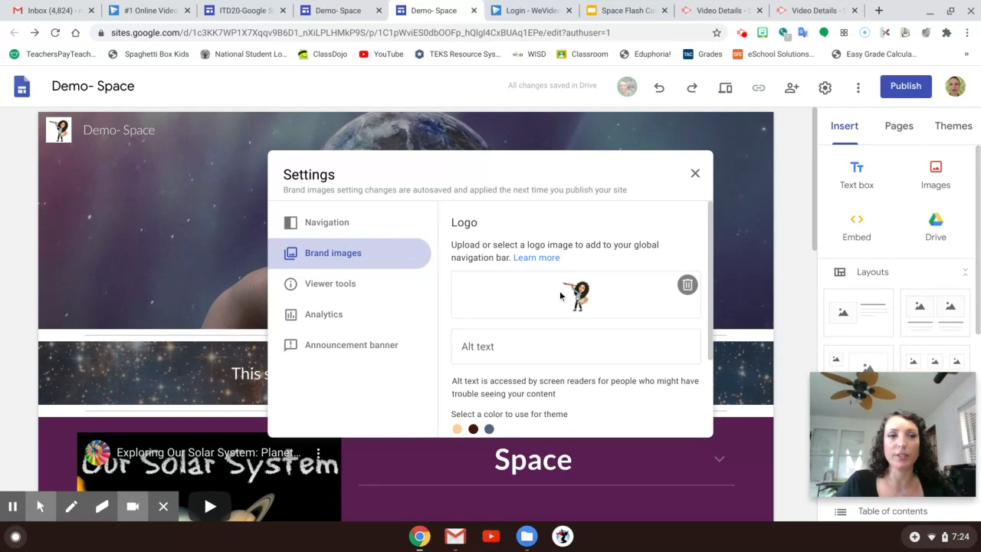
pyautogui.moveTo(607, 307)
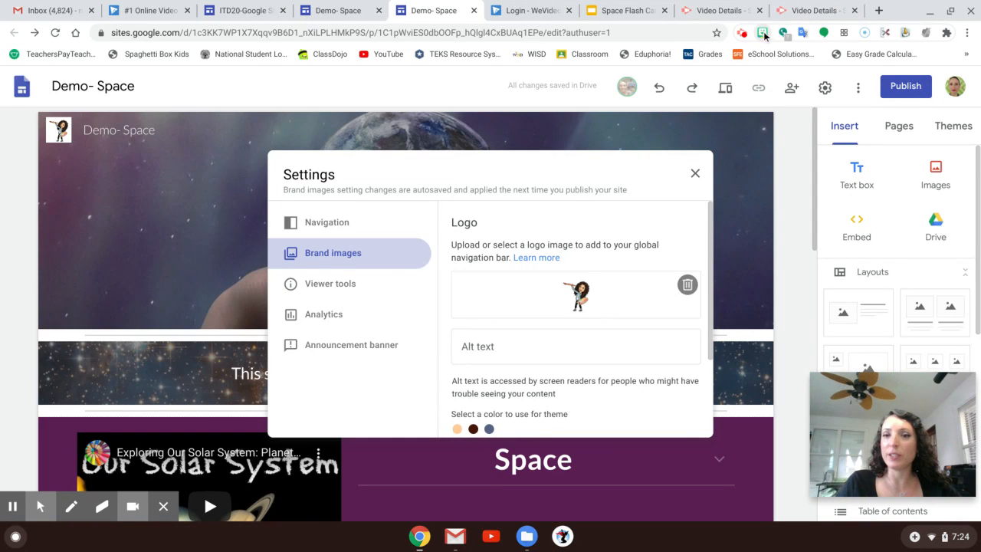
pyautogui.click(763, 32)
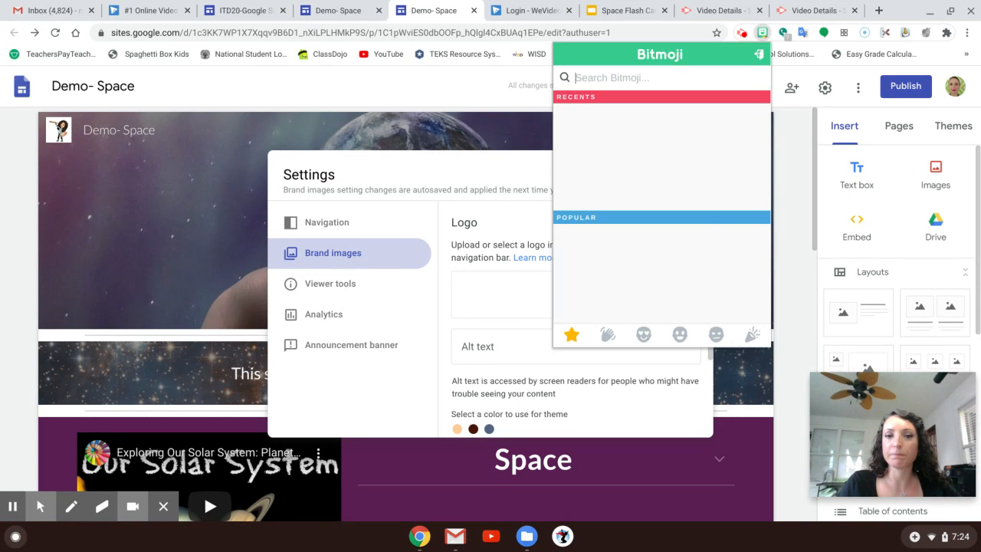
# Step: Search Bitmoji for 'space' and start saving the rocket sticker via Save image as
pyautogui.write('s')
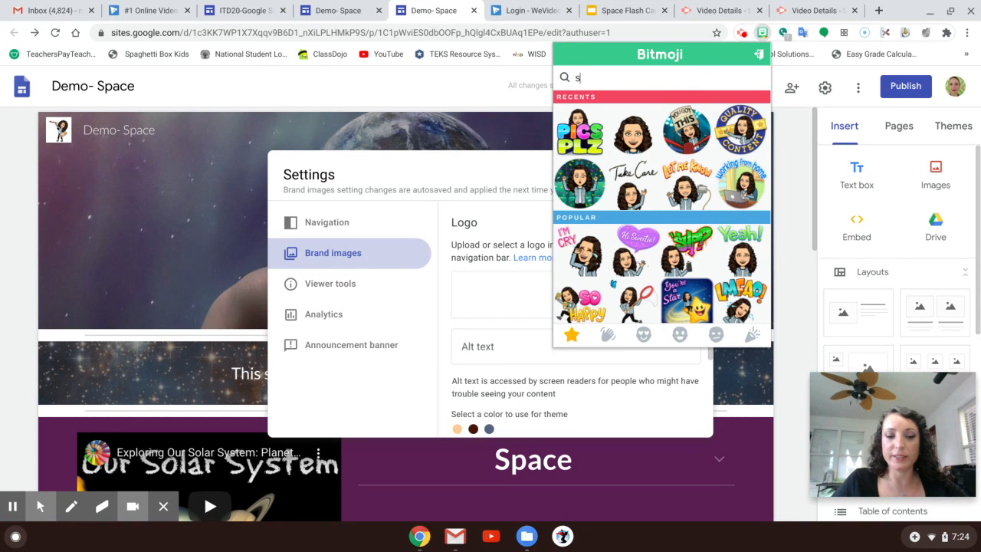
pyautogui.write('pace')
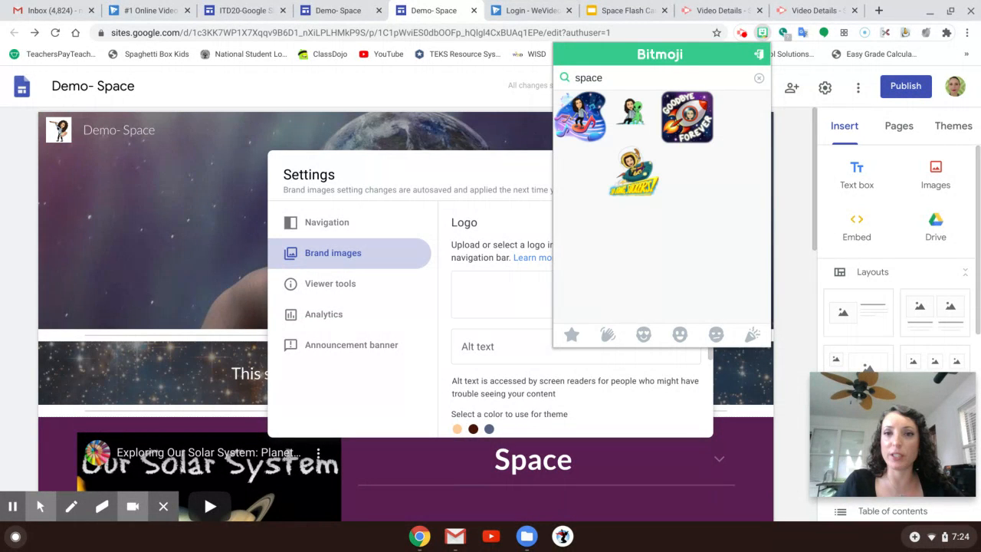
pyautogui.moveTo(658, 158)
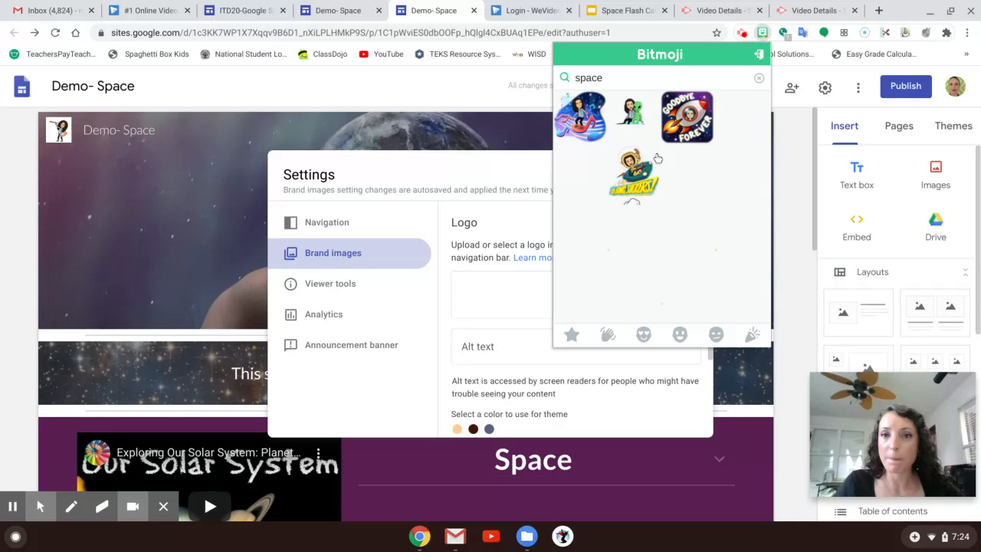
pyautogui.rightClick(686, 120)
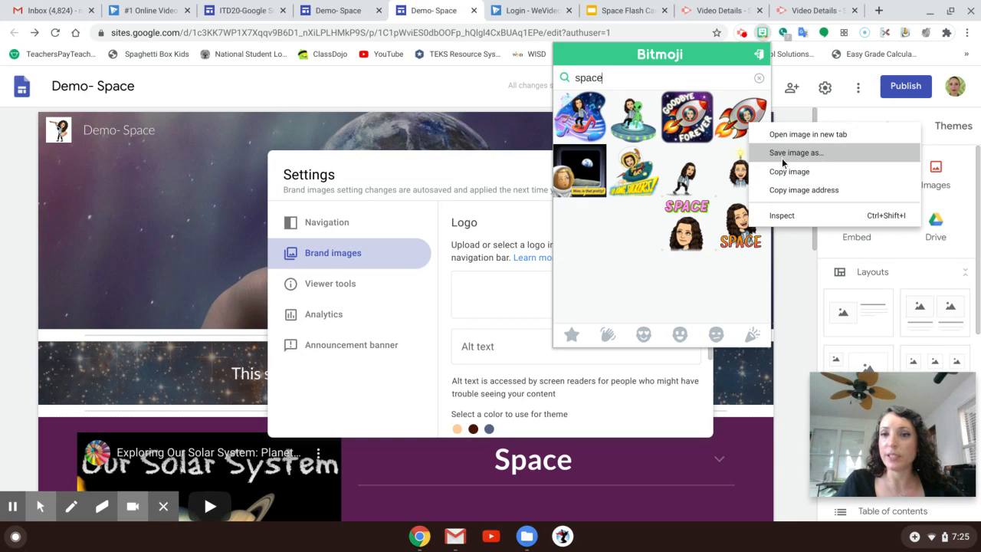
pyautogui.click(795, 153)
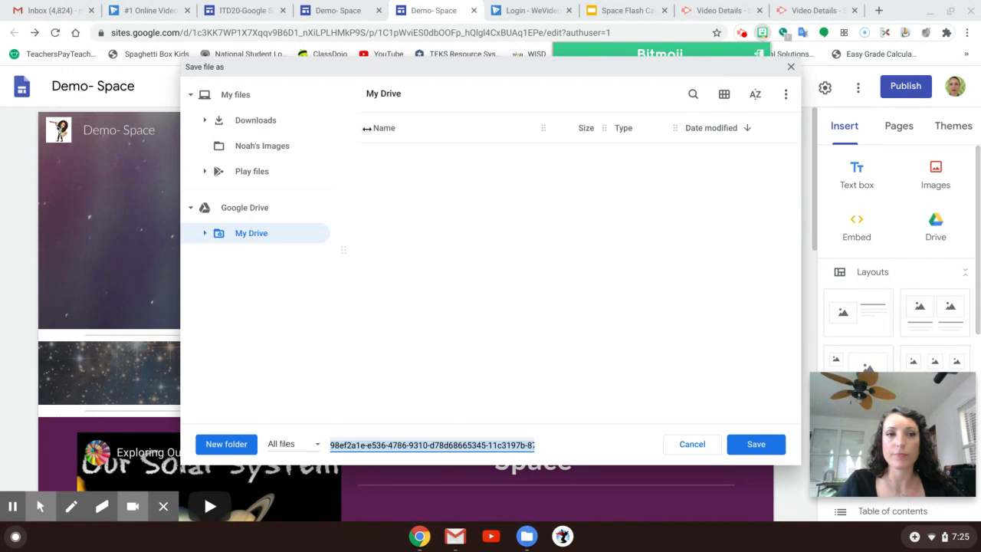
# Step: Save the rocket sticker image into Downloads after briefly looking inside the ClipArt folder
pyautogui.click(236, 95)
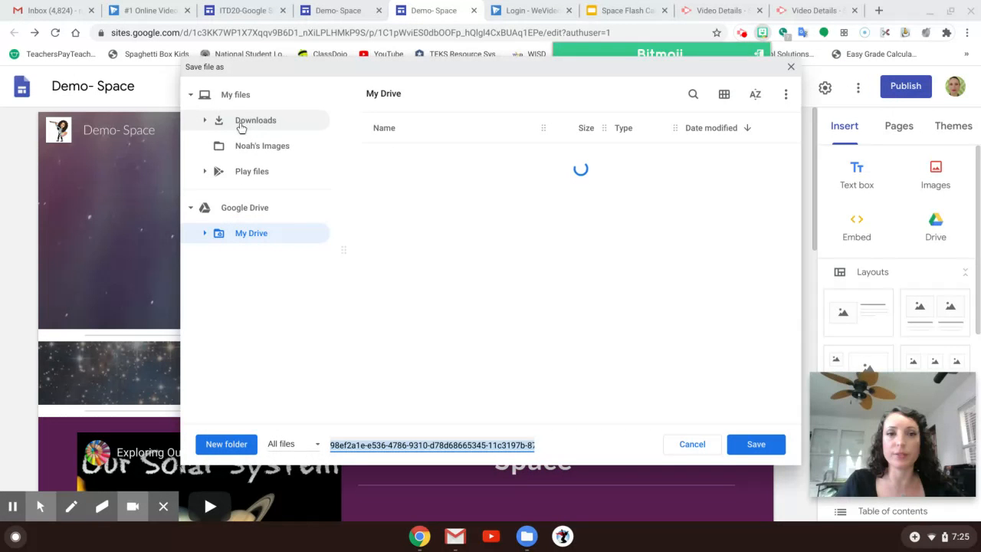
pyautogui.click(254, 120)
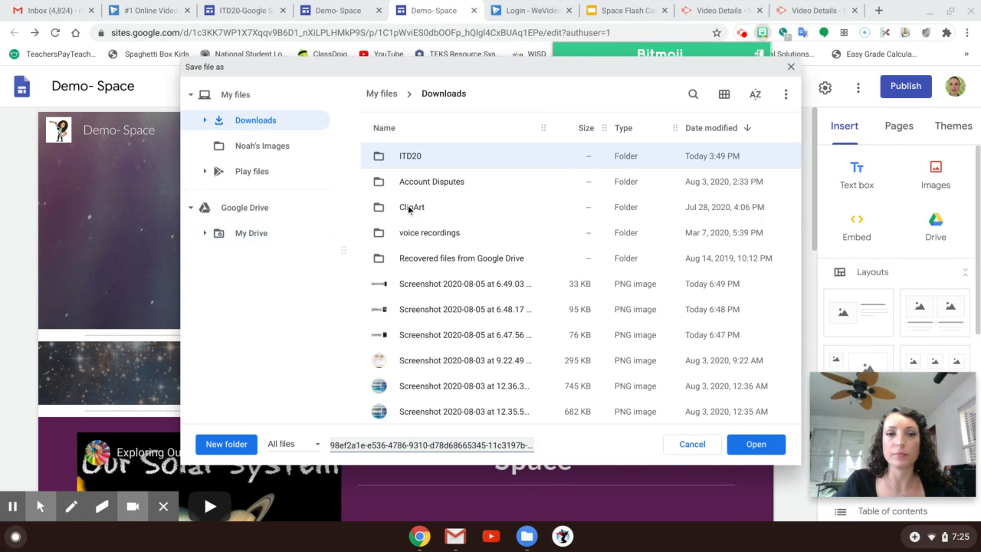
pyautogui.click(411, 207)
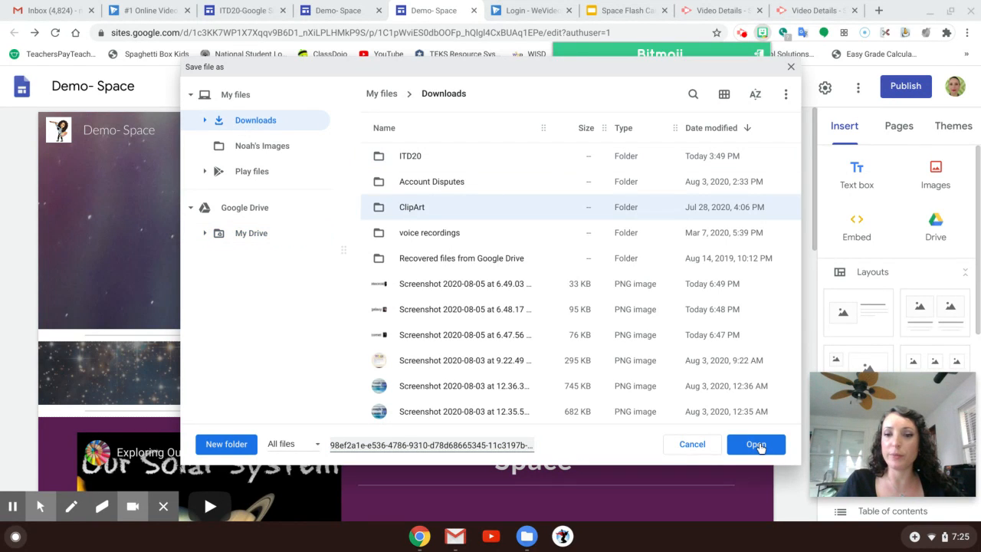
pyautogui.doubleClick(411, 207)
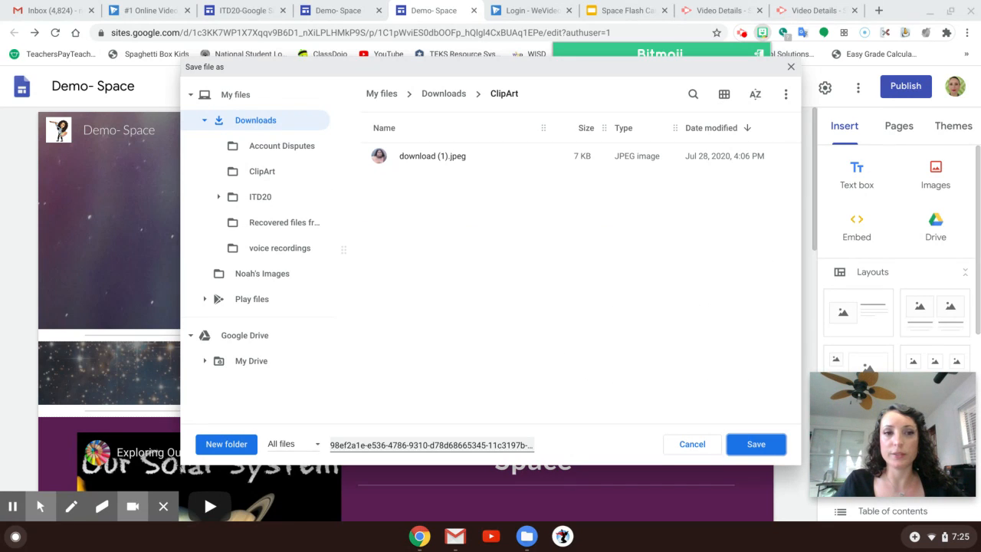
pyautogui.click(255, 119)
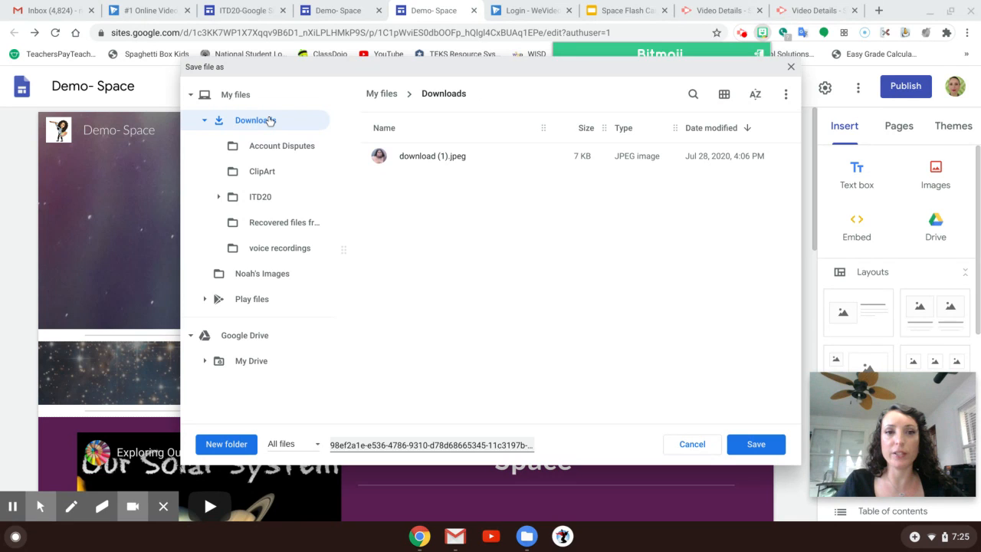
pyautogui.click(255, 120)
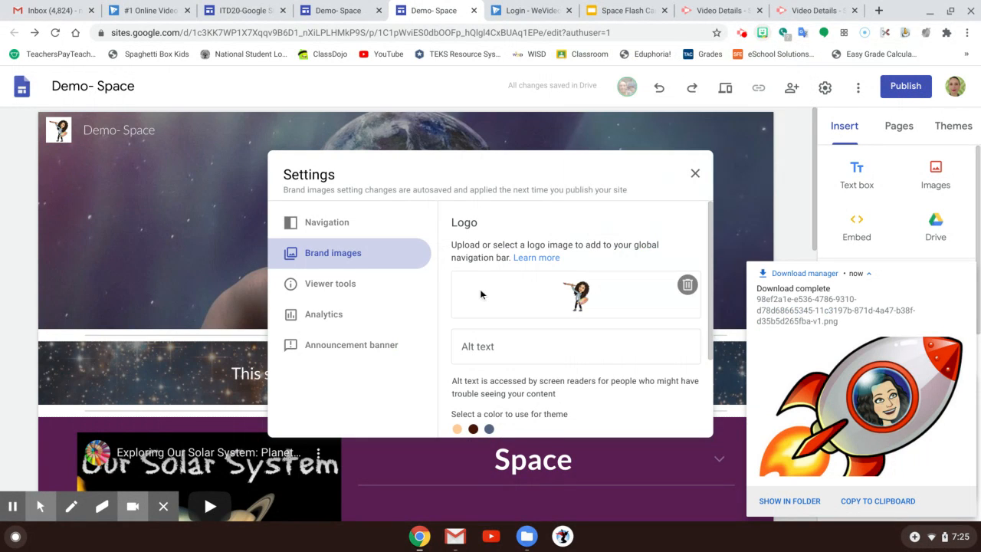
# Step: Remove the avatar logo and upload the rocket image from Recent as the new logo
pyautogui.click(687, 284)
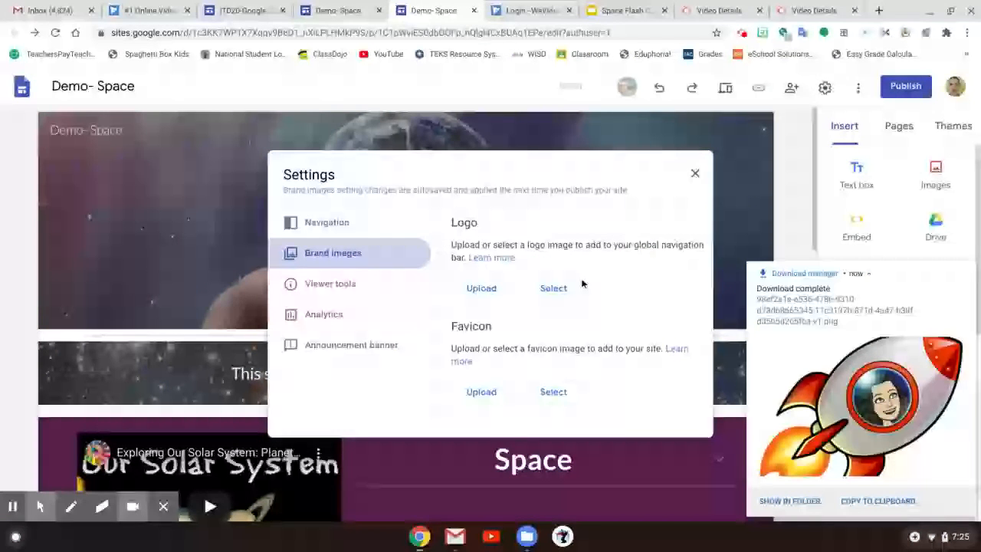
pyautogui.click(552, 288)
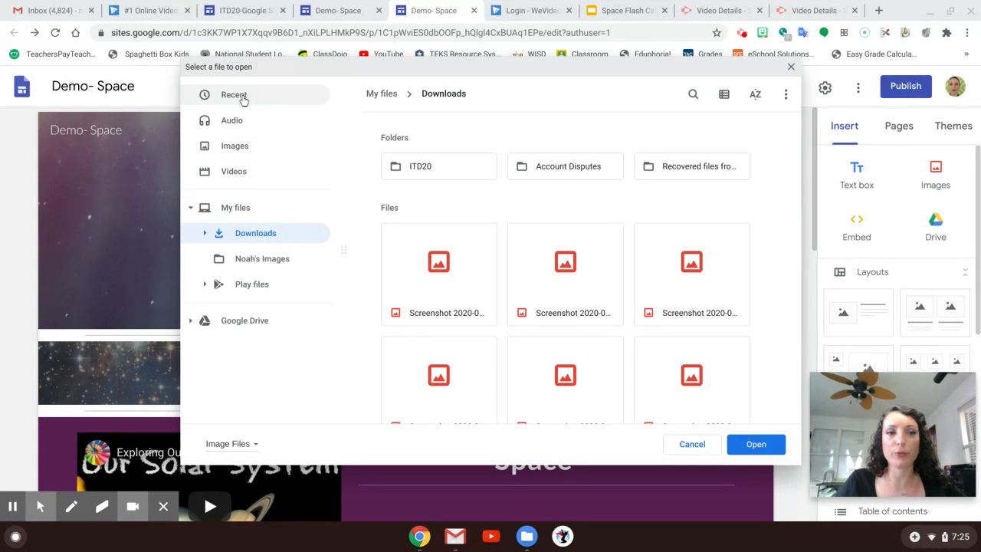
pyautogui.click(234, 95)
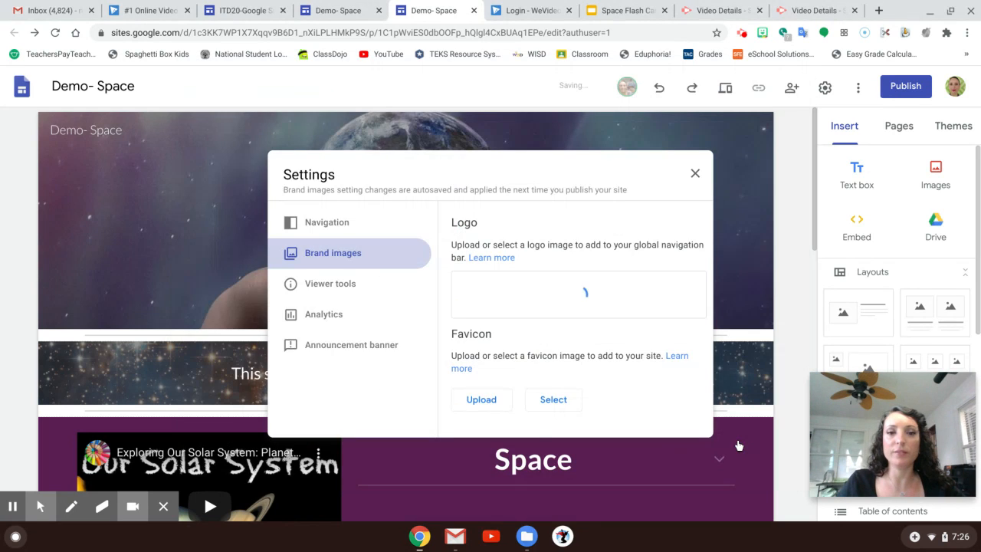
pyautogui.click(482, 399)
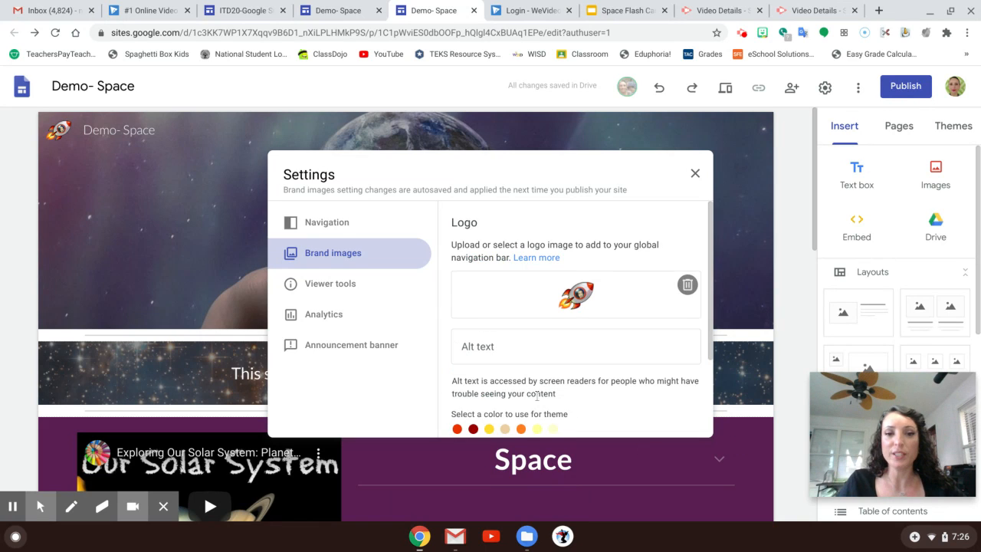
pyautogui.scroll(-3)
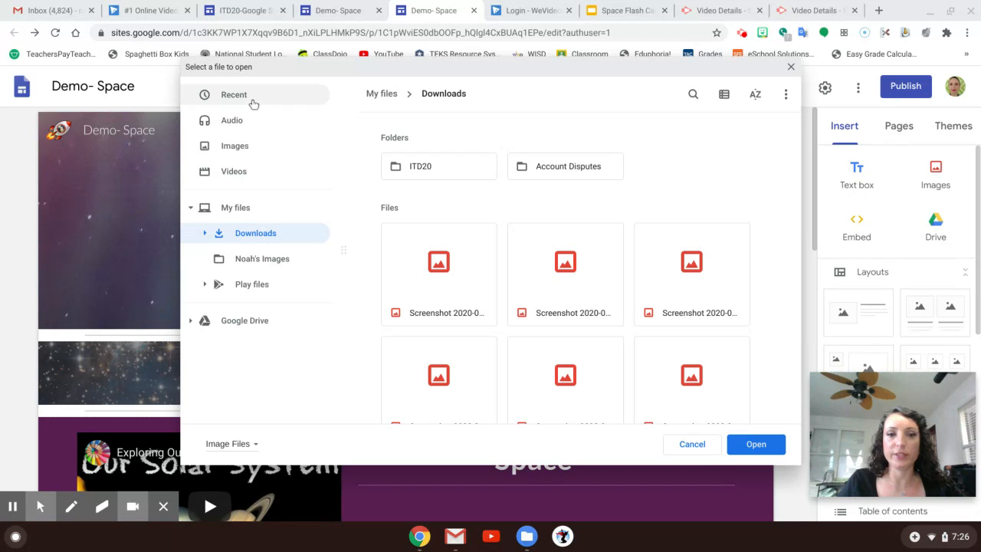
# Step: Upload the rocket image from Recent as the site's favicon in Brand images
pyautogui.click(233, 94)
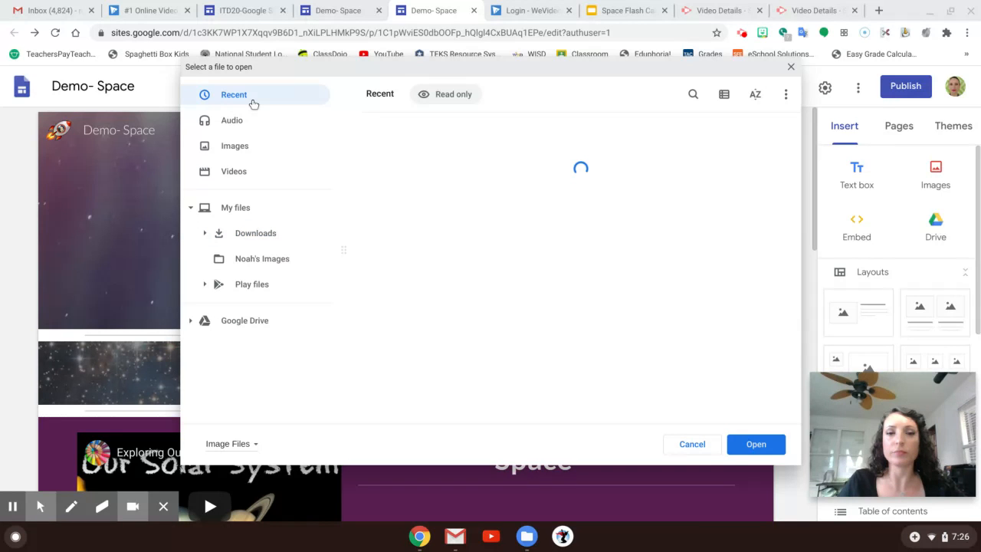
pyautogui.moveTo(549, 252)
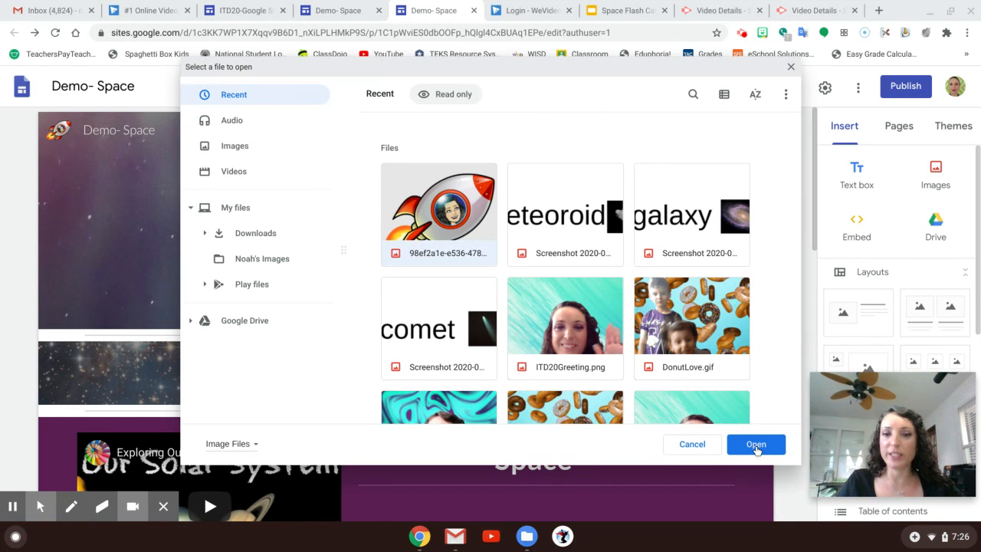
pyautogui.click(756, 445)
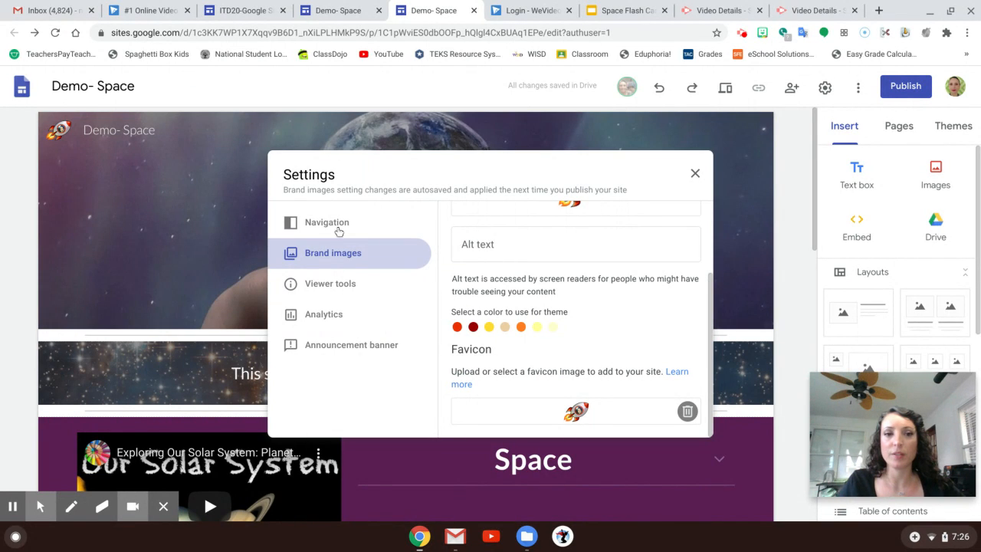
pyautogui.moveTo(337, 230)
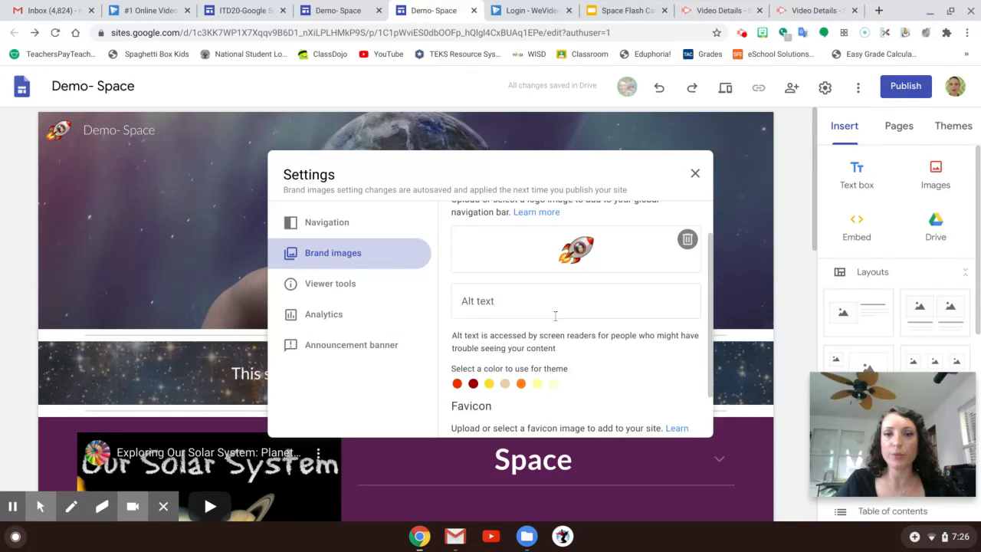
pyautogui.scroll(-3)
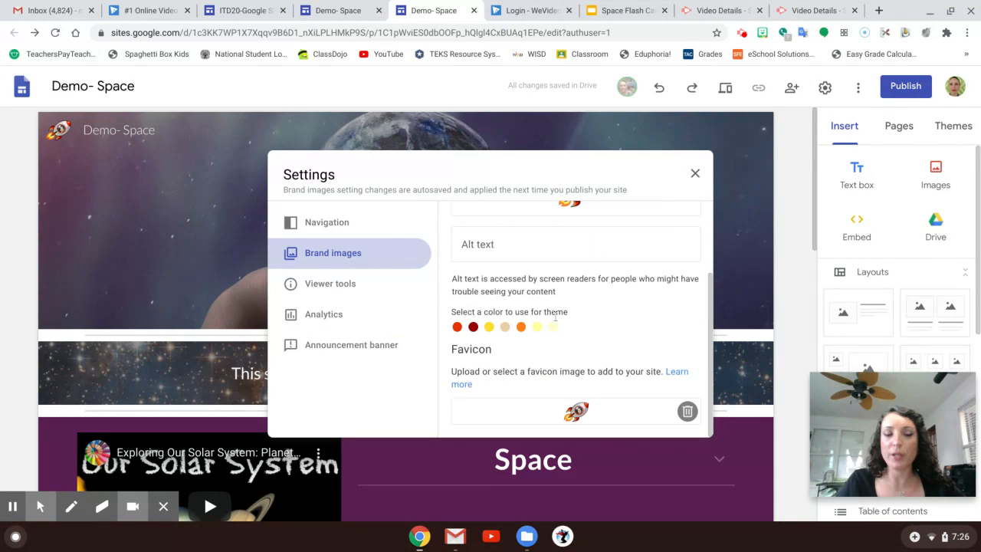
# Step: In Navigation settings try Side mode and white, black and transparent colours, ending on Black
pyautogui.click(326, 222)
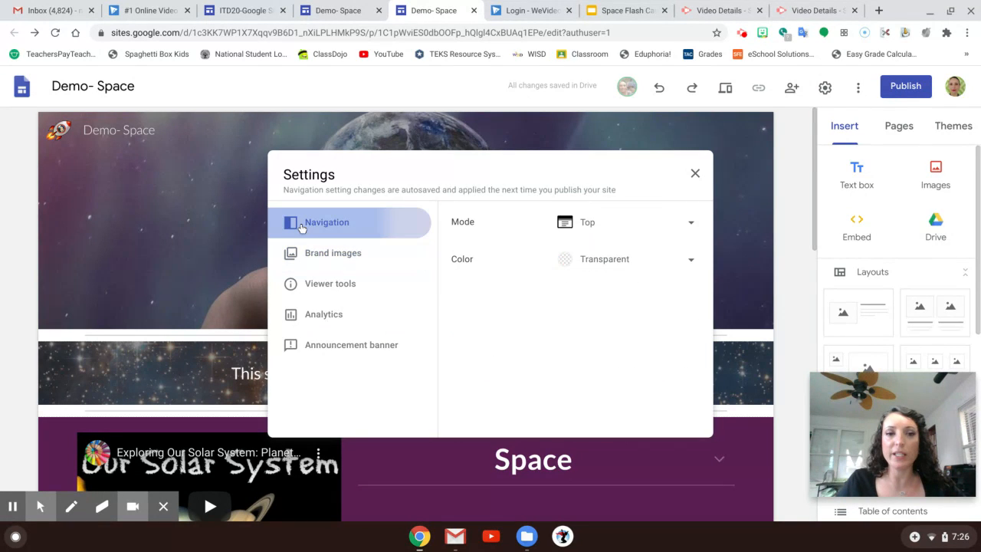
pyautogui.click(626, 221)
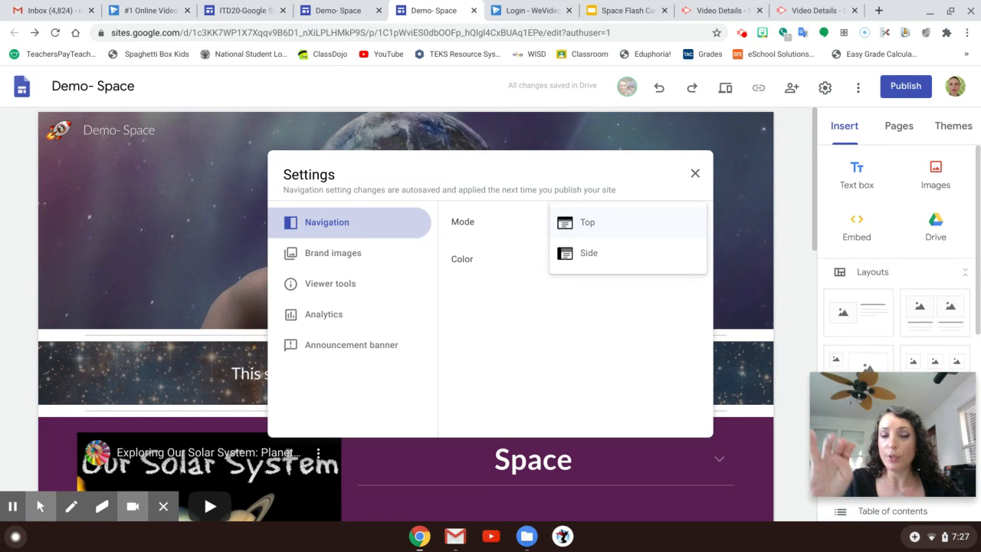
pyautogui.click(589, 253)
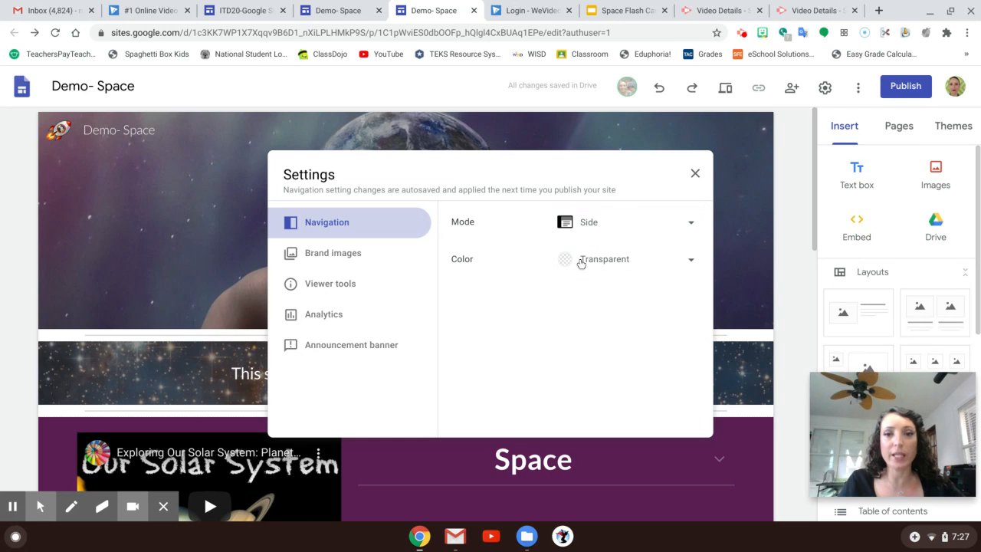
pyautogui.moveTo(583, 263)
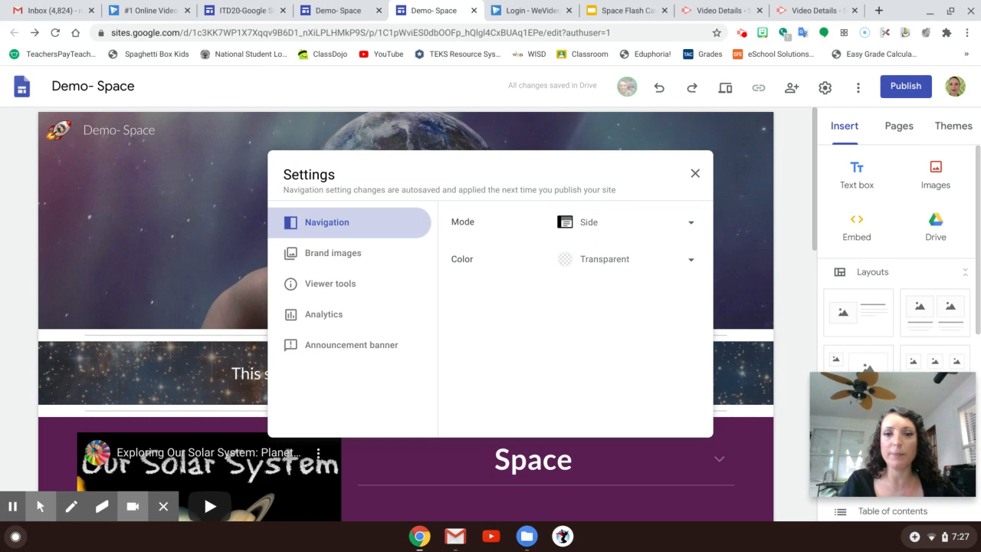
pyautogui.click(626, 259)
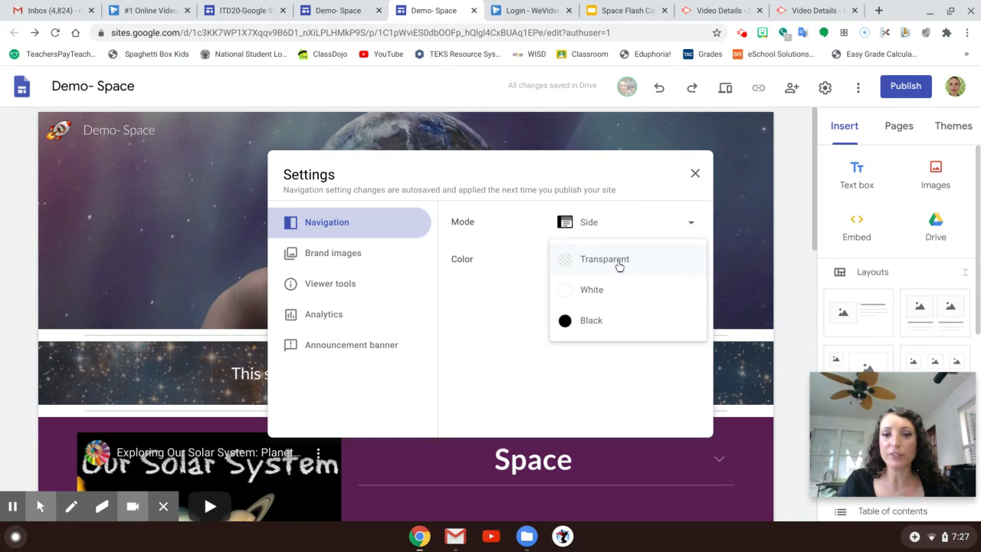
pyautogui.click(592, 290)
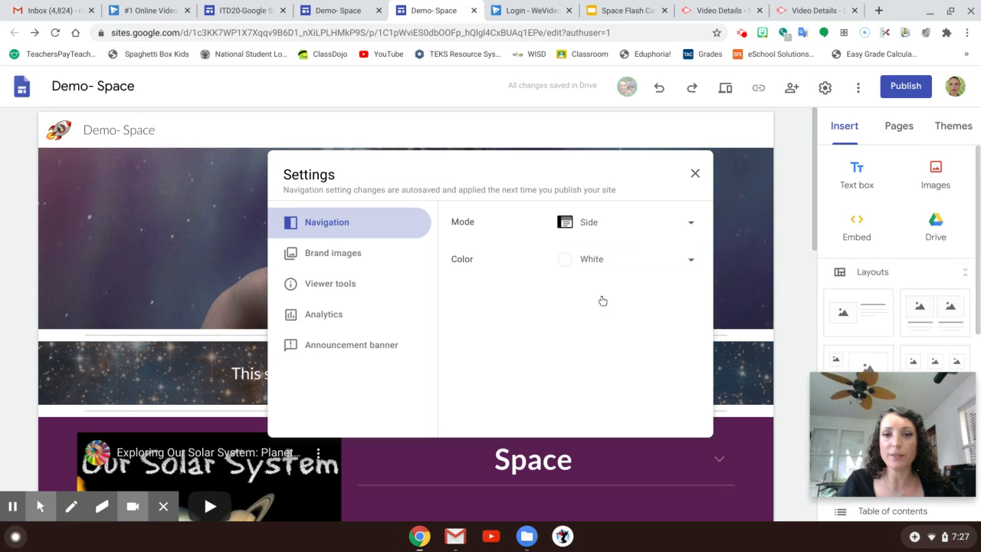
pyautogui.click(626, 257)
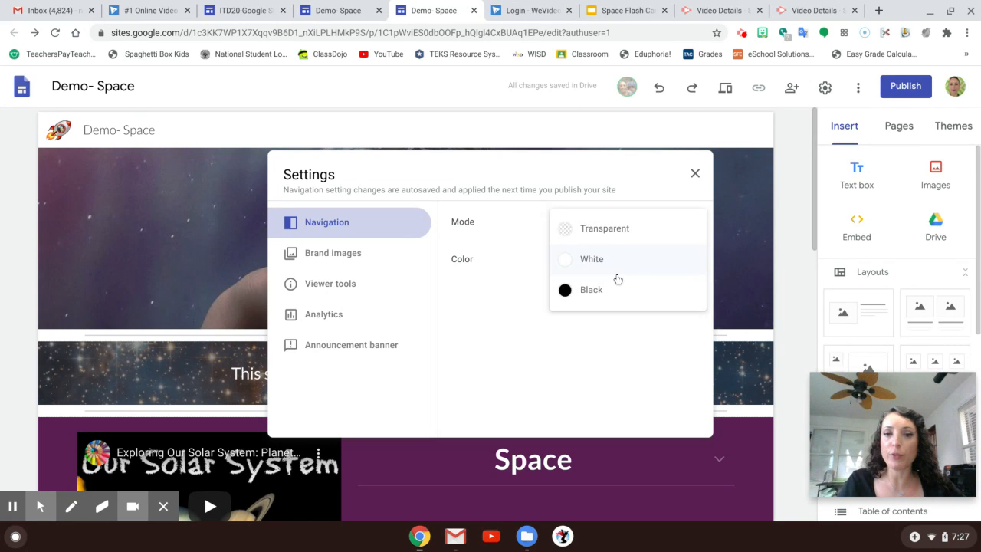
pyautogui.click(592, 288)
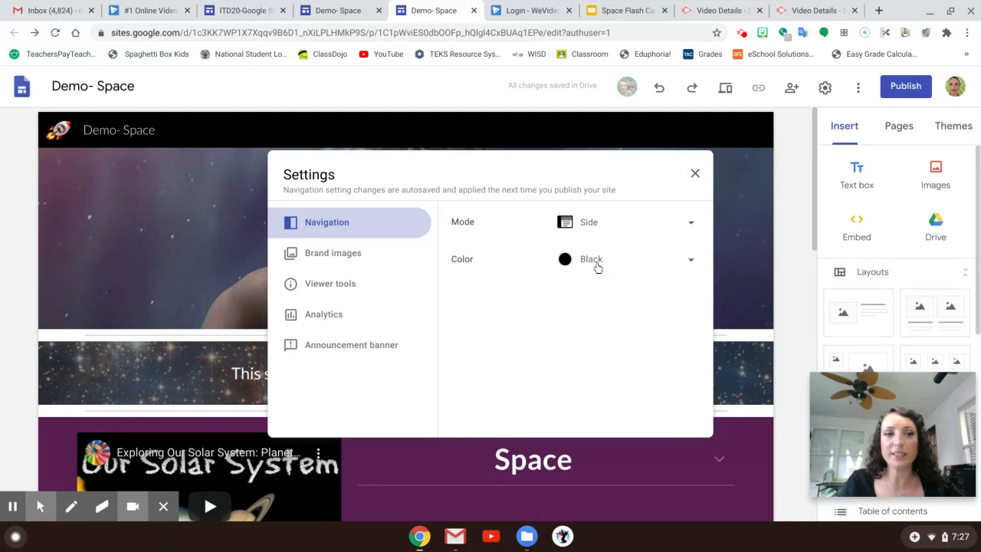
pyautogui.click(626, 259)
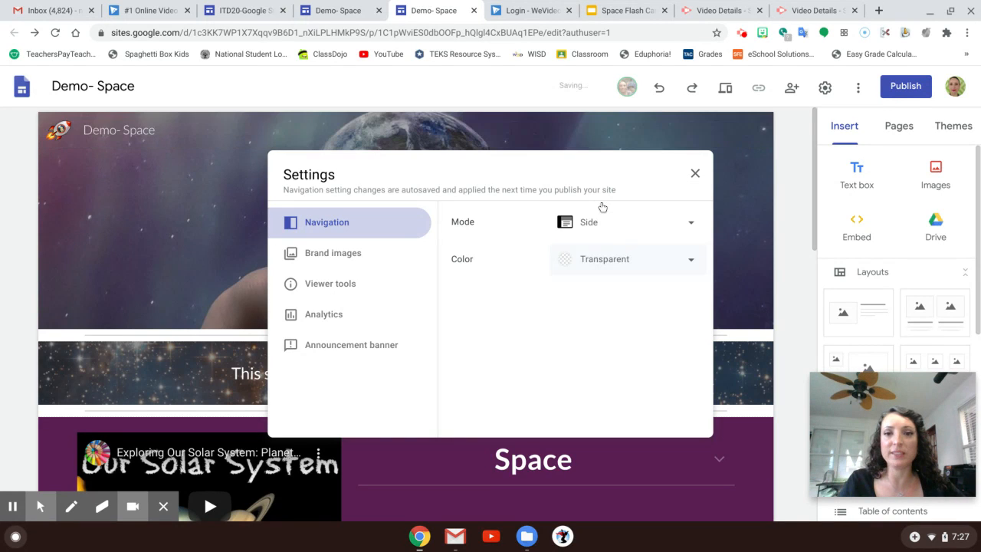
pyautogui.click(626, 258)
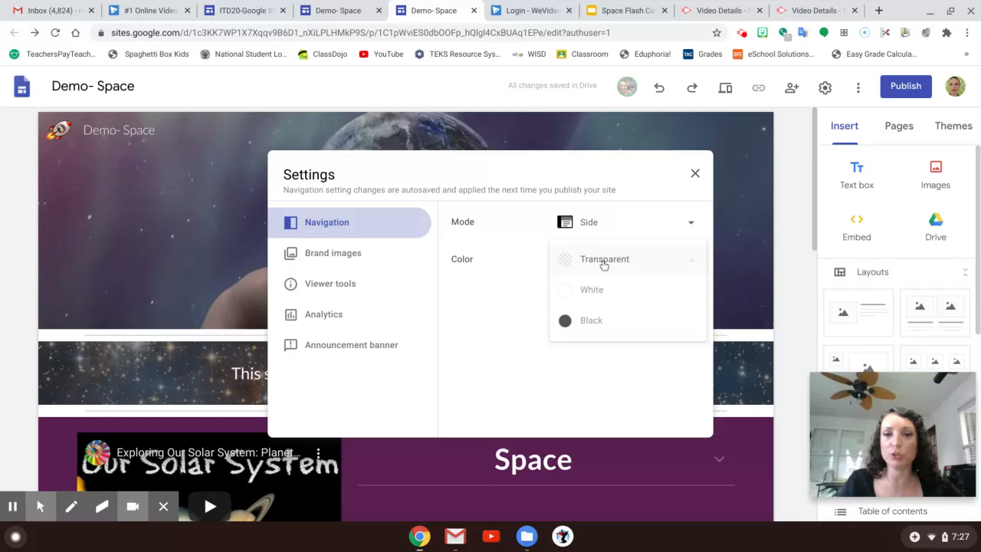
pyautogui.click(592, 321)
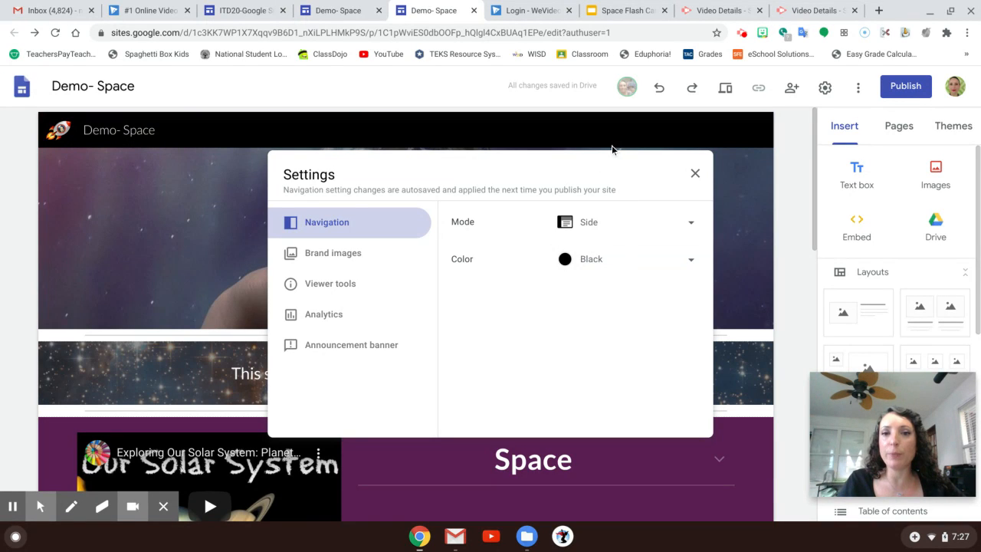
pyautogui.moveTo(620, 125)
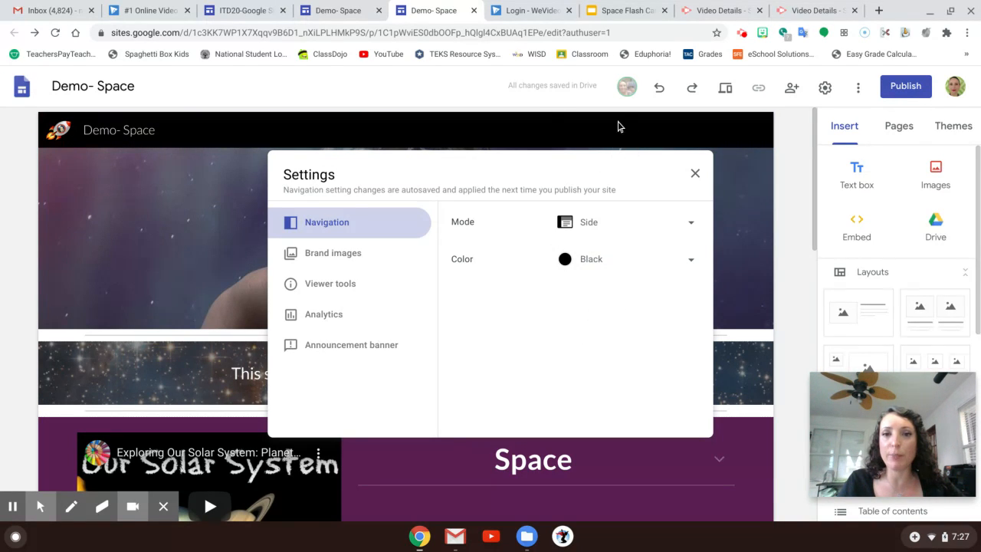
# Step: Set navigation mode back to Top and close the site settings
pyautogui.click(625, 223)
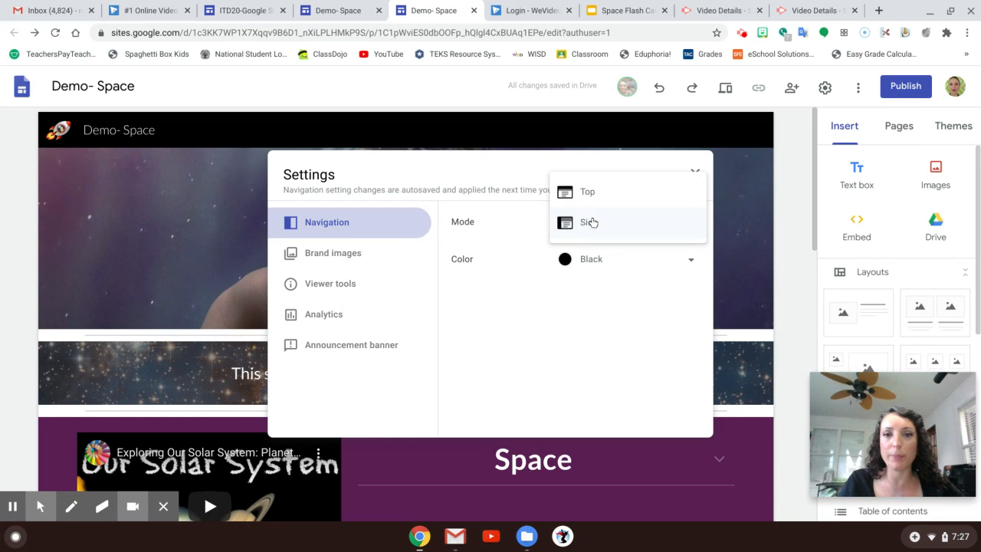
pyautogui.moveTo(590, 192)
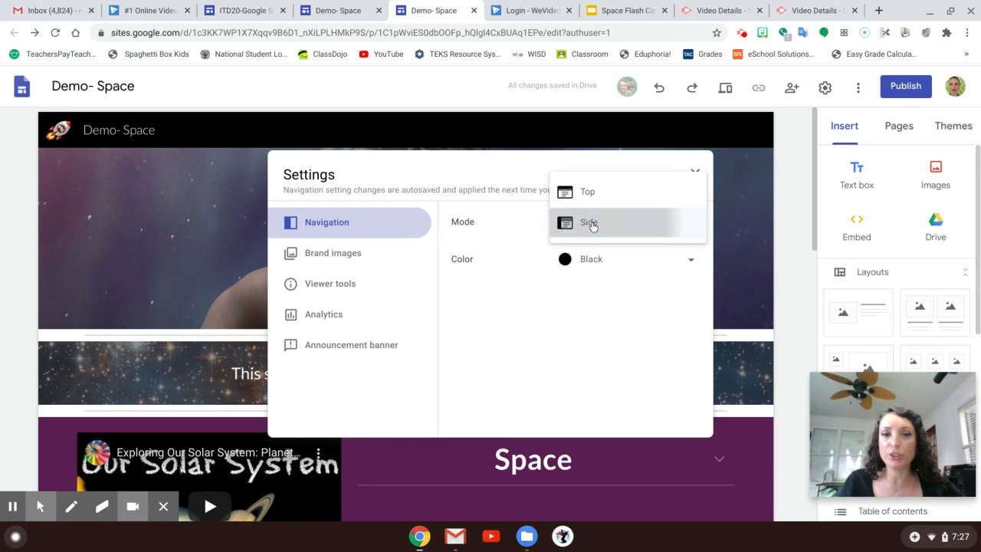
pyautogui.click(589, 222)
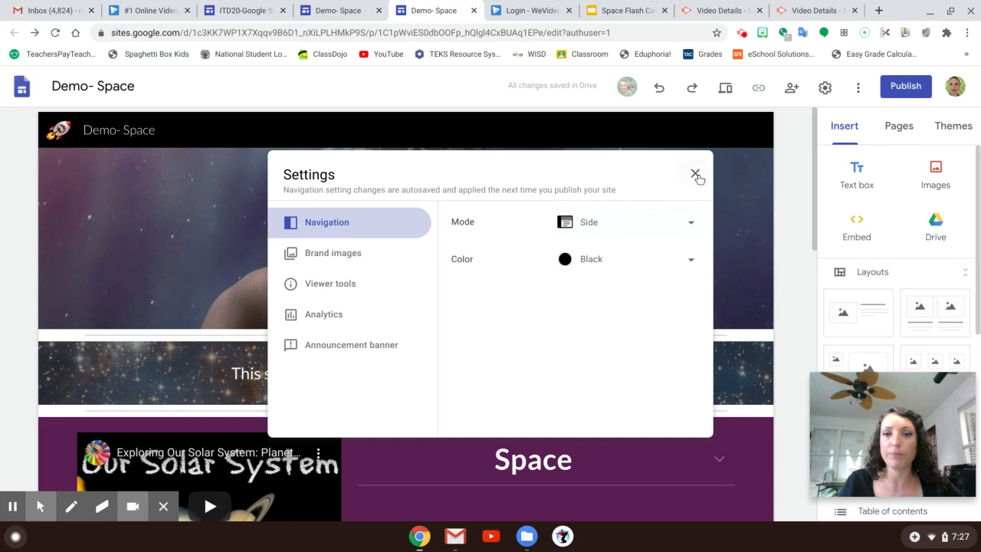
pyautogui.click(626, 221)
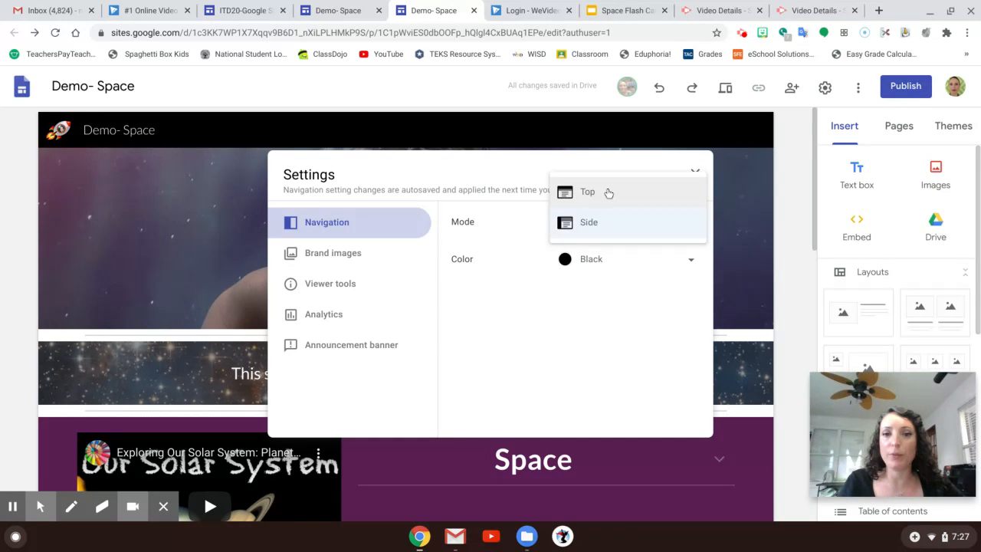
pyautogui.click(587, 191)
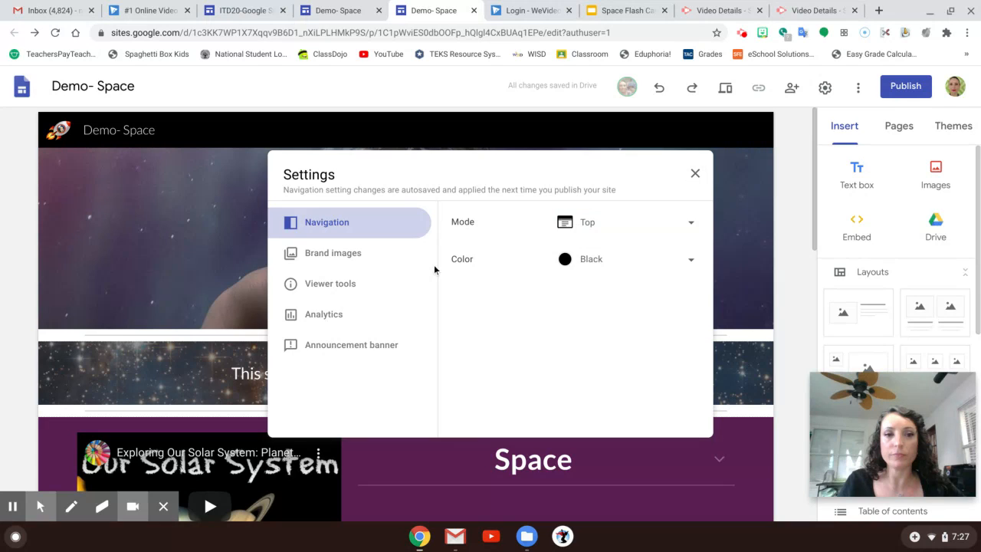
pyautogui.moveTo(705, 148)
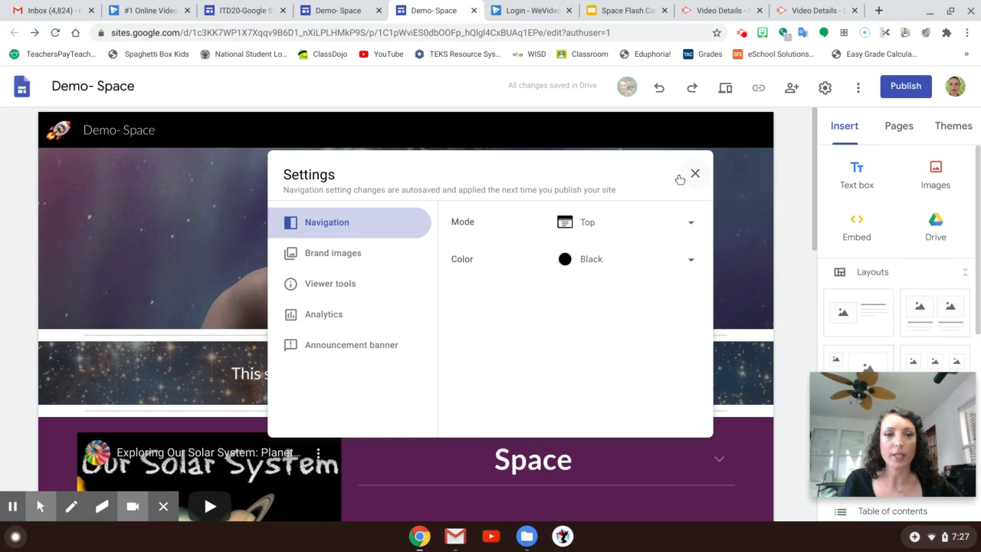
pyautogui.moveTo(326, 291)
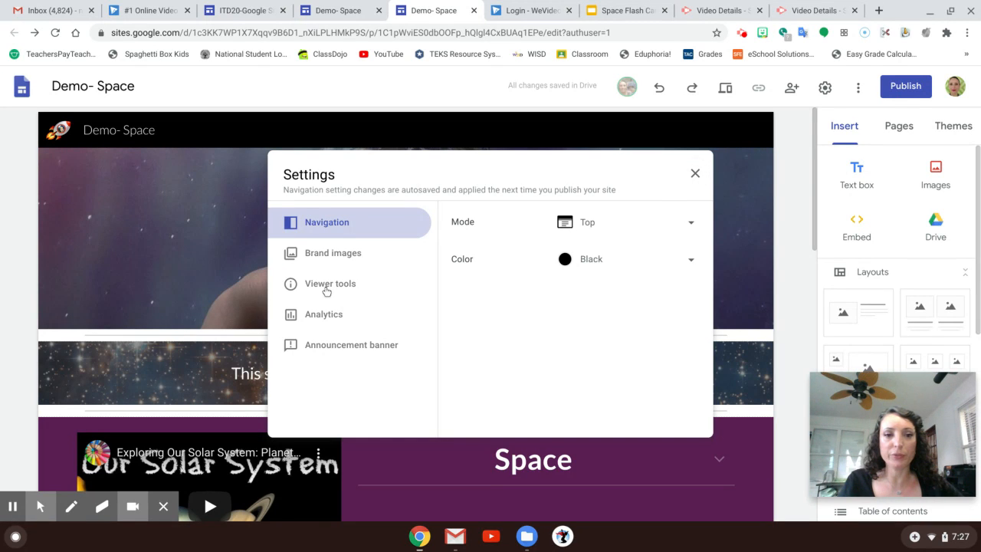
pyautogui.click(695, 172)
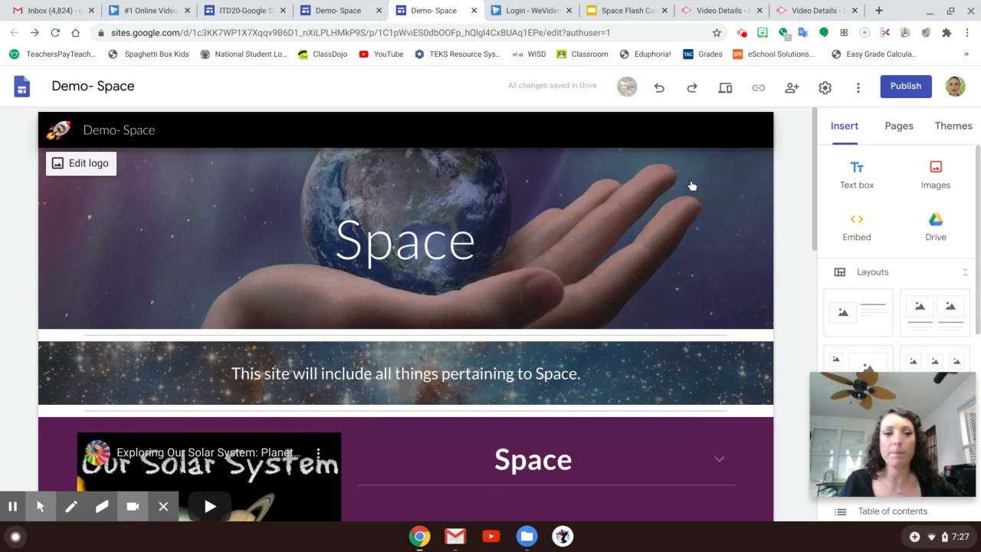
pyautogui.moveTo(717, 104)
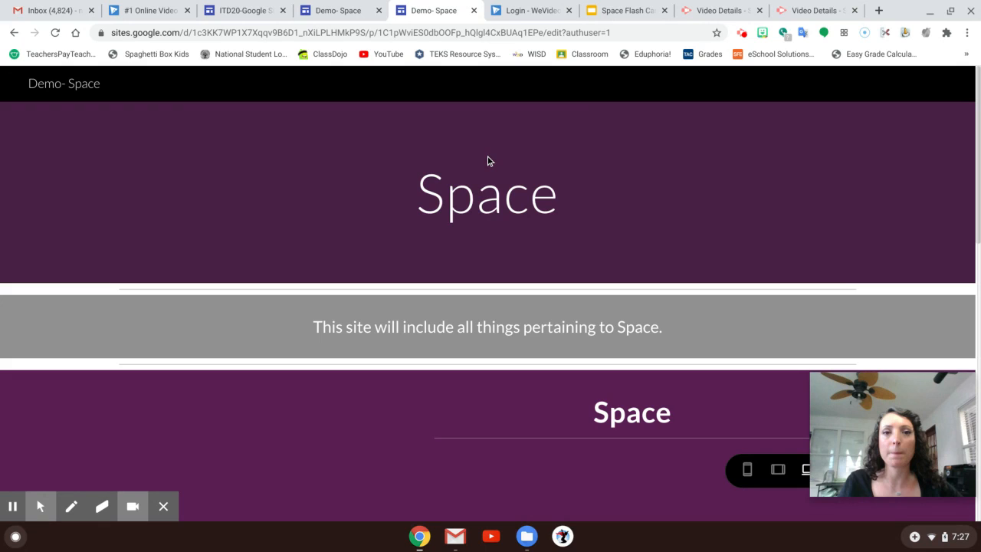
pyautogui.moveTo(451, 88)
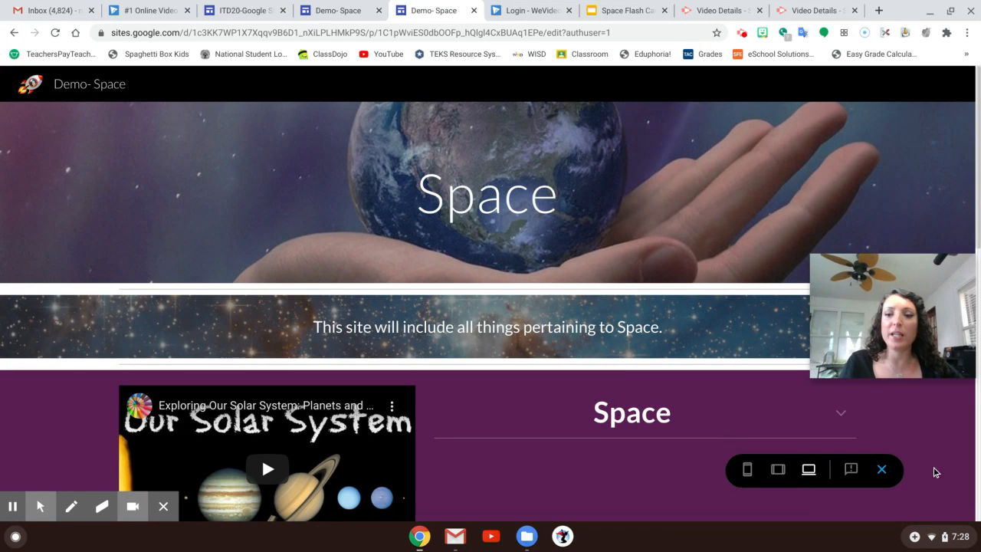
pyautogui.moveTo(883, 469)
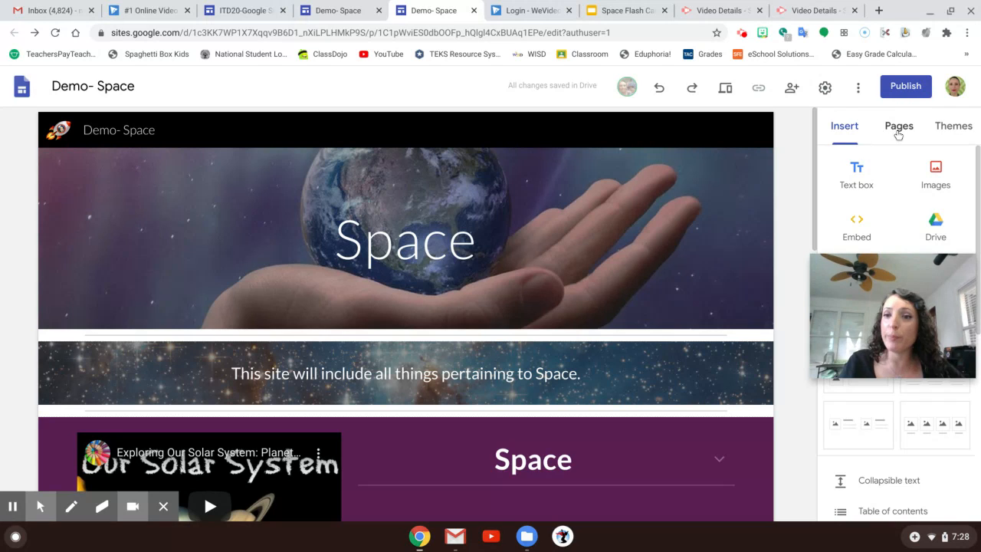
# Step: Add a new page named Mercury from the Pages panel and view it
pyautogui.click(899, 126)
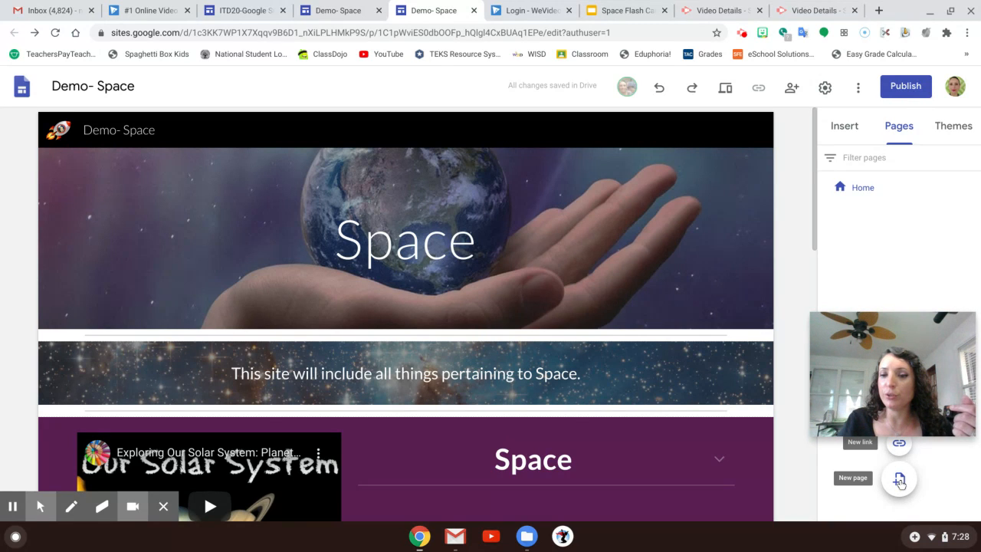
pyautogui.click(899, 479)
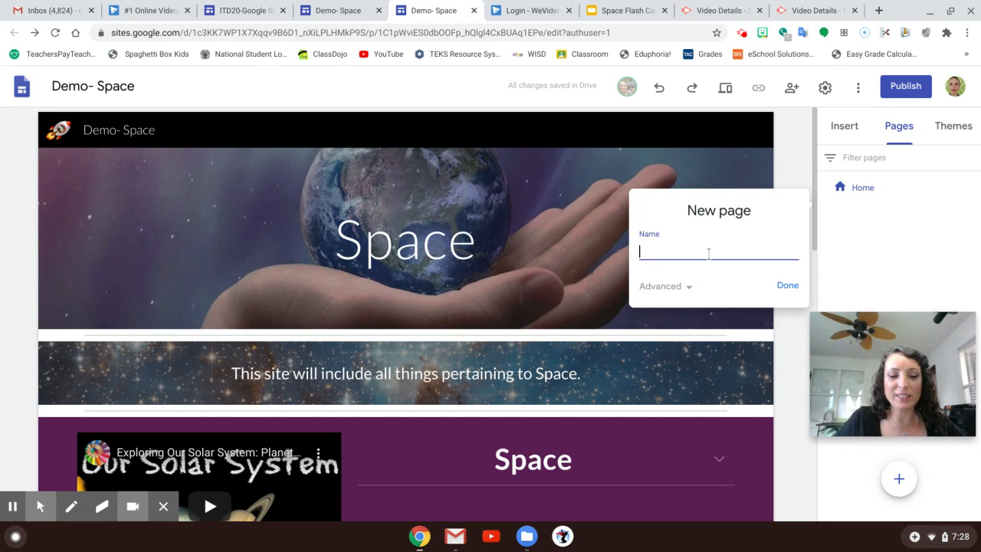
pyautogui.write('Mercury')
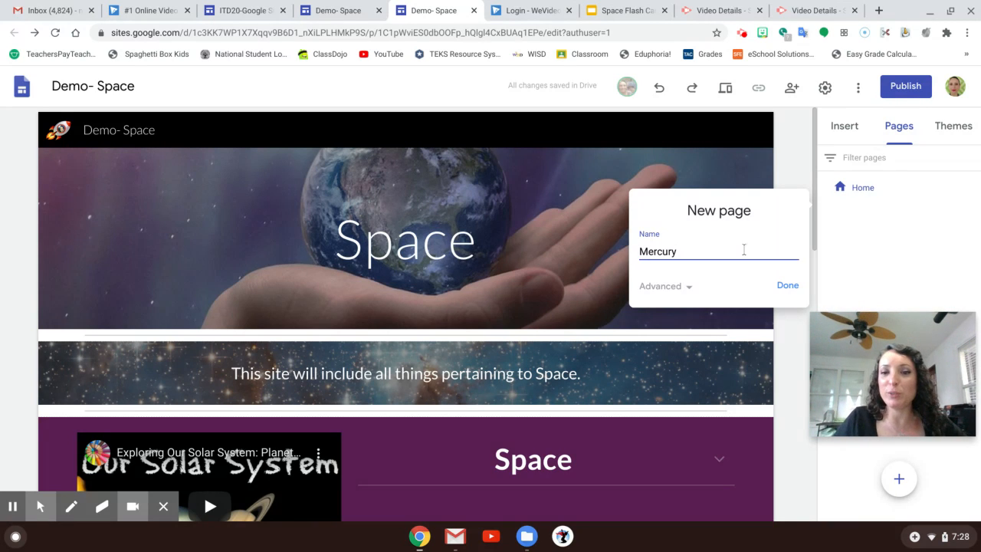
pyautogui.click(788, 285)
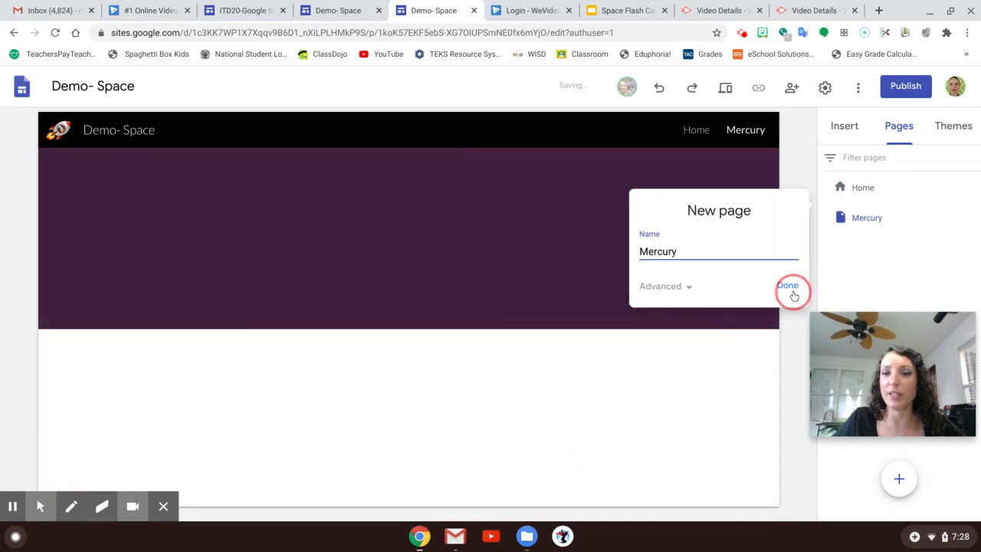
pyautogui.click(789, 285)
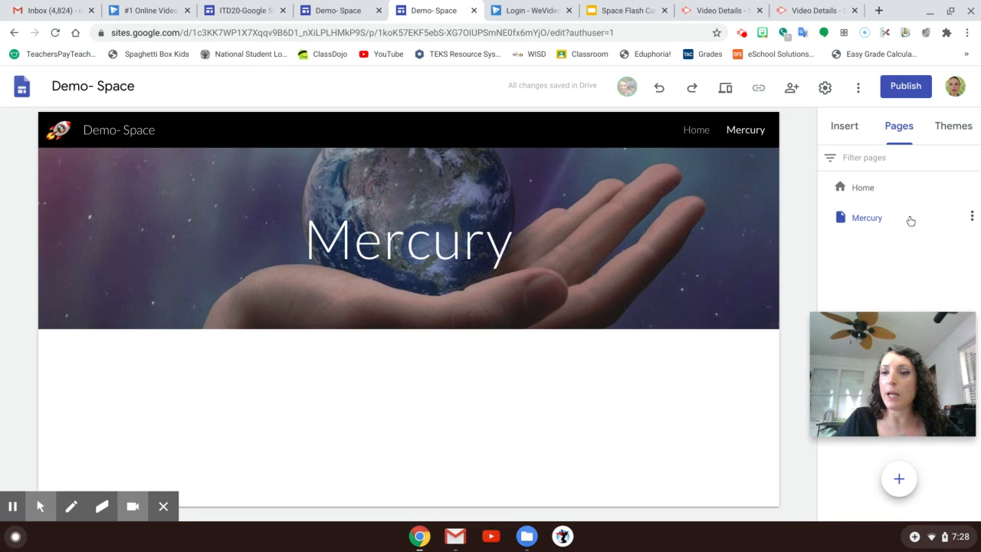
pyautogui.moveTo(977, 220)
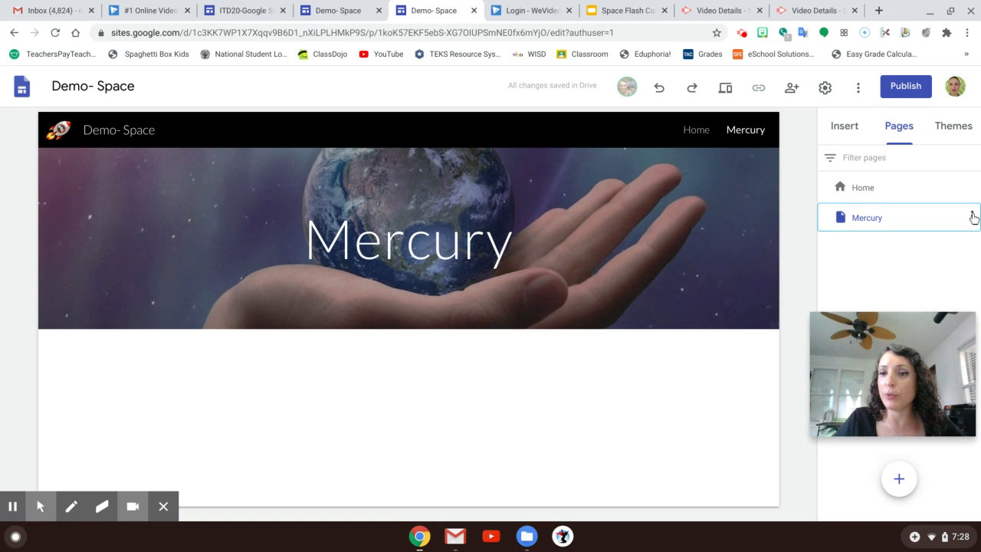
# Step: Add a subpage named Attributes under Mercury via its three-dot menu
pyautogui.click(974, 218)
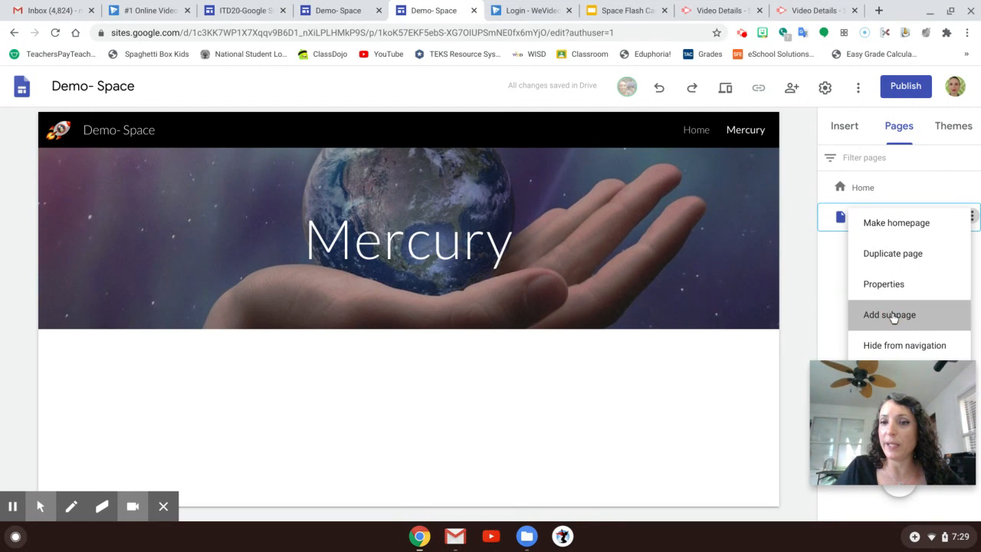
pyautogui.click(889, 315)
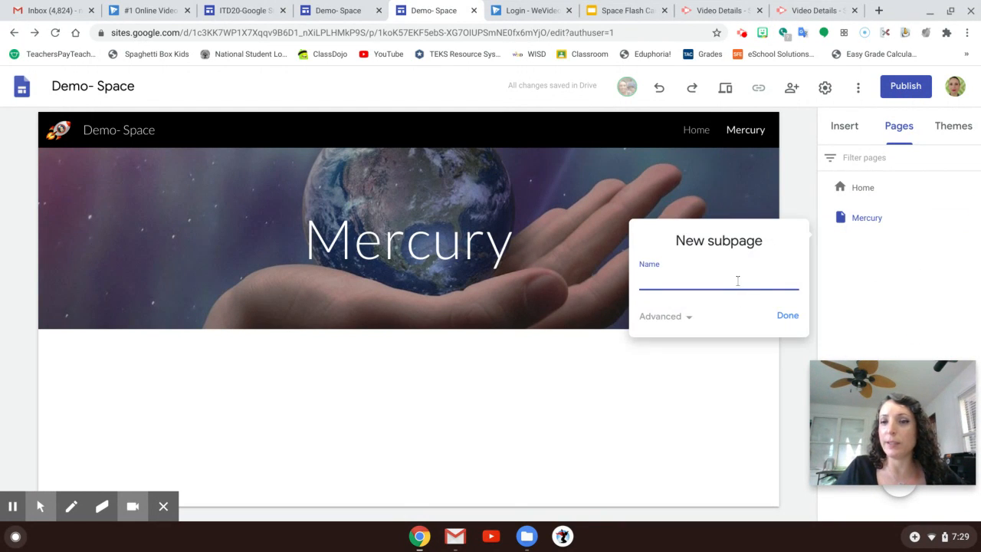
pyautogui.write('A')
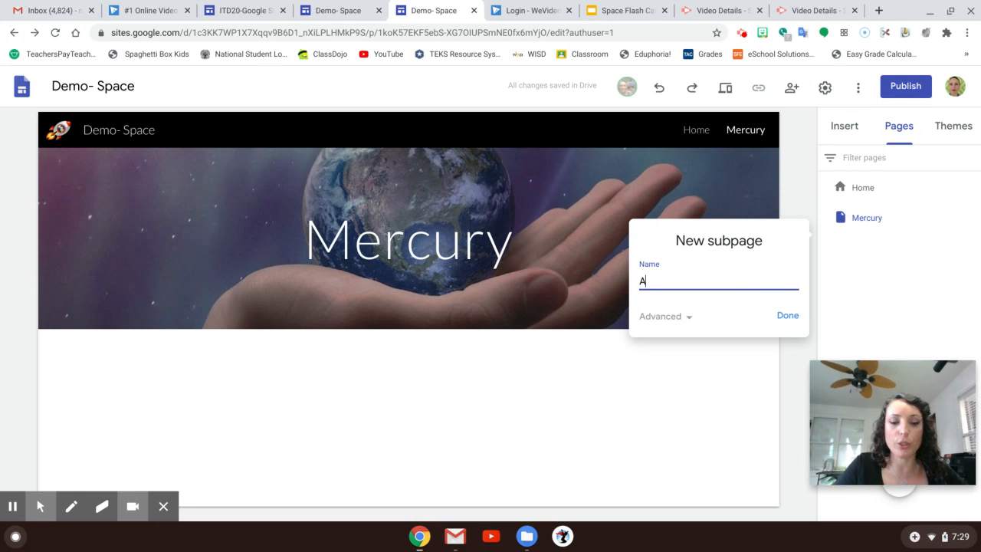
pyautogui.write('ttributes')
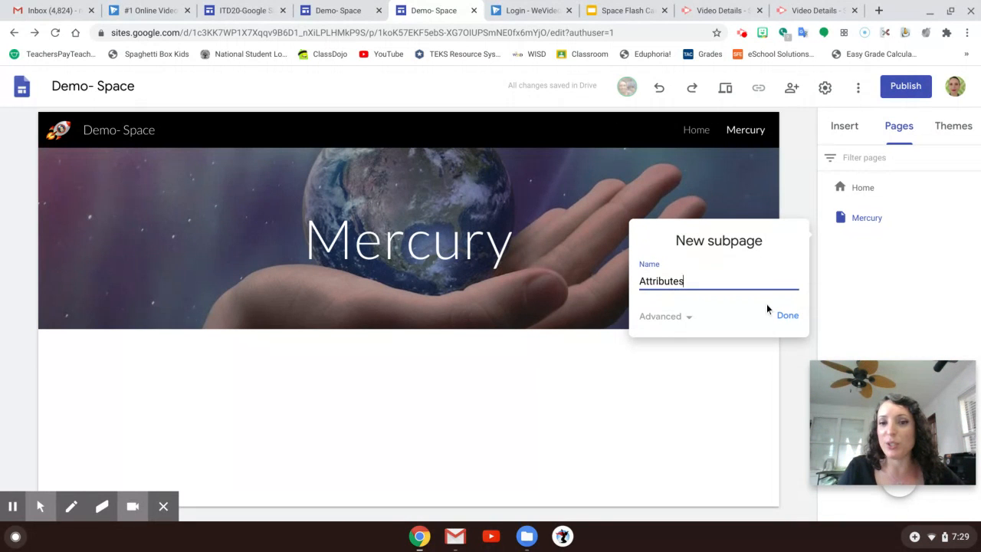
pyautogui.click(789, 316)
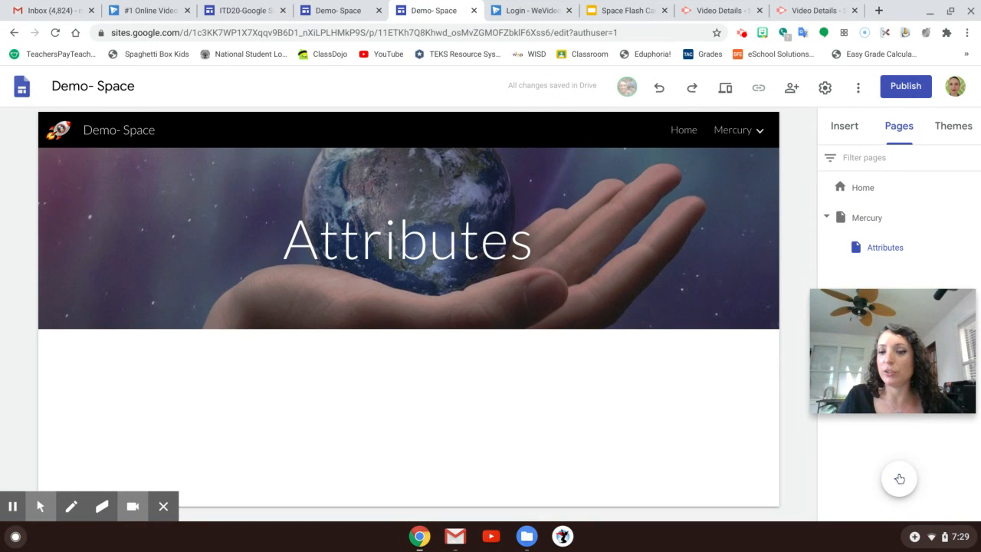
# Step: Add a new page named Venus, then check Attributes shows under Mercury in the nav dropdown
pyautogui.click(899, 478)
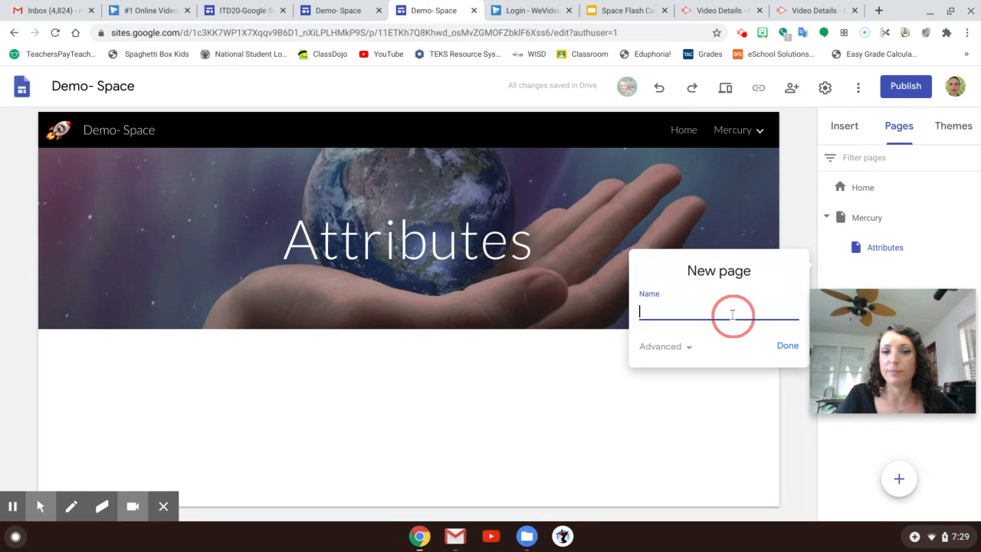
pyautogui.write('Venus')
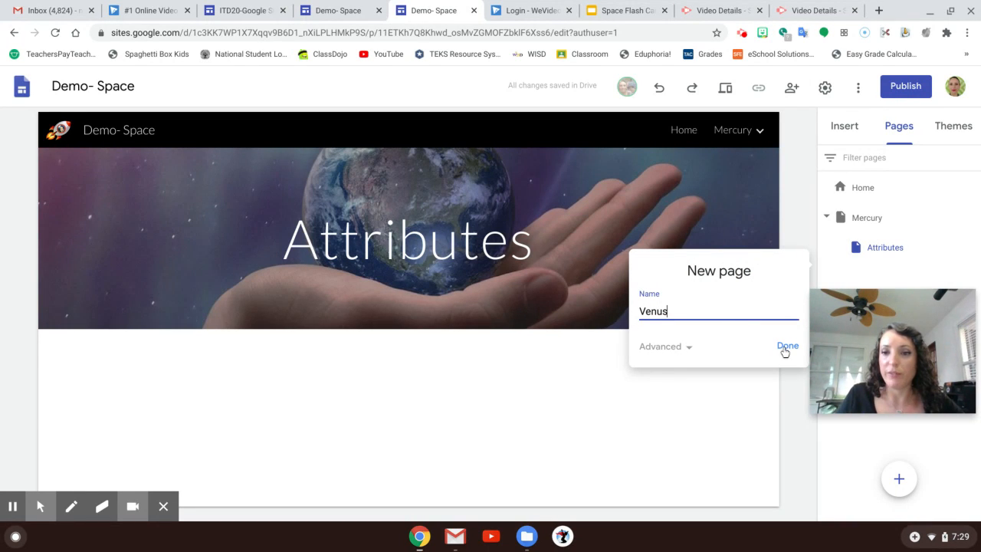
pyautogui.click(788, 347)
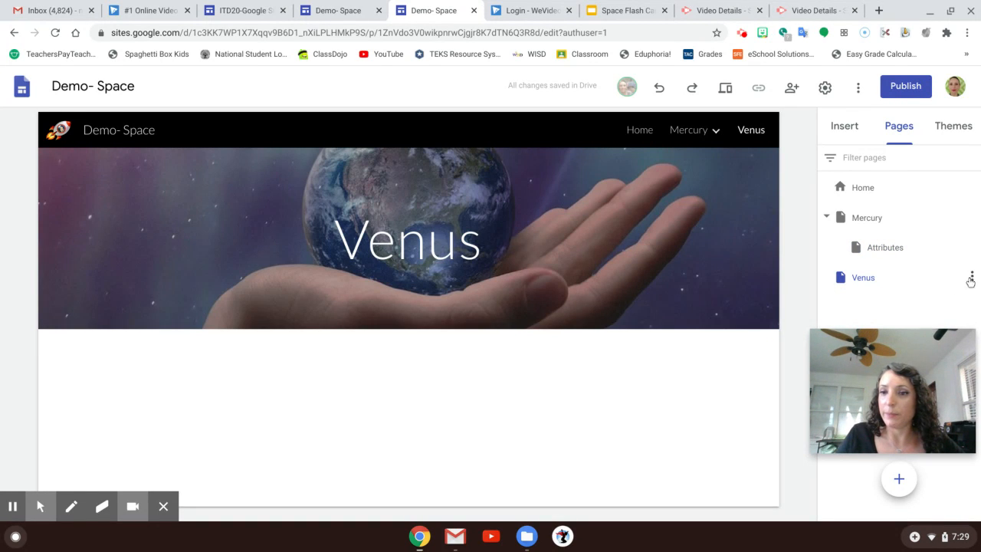
pyautogui.click(688, 129)
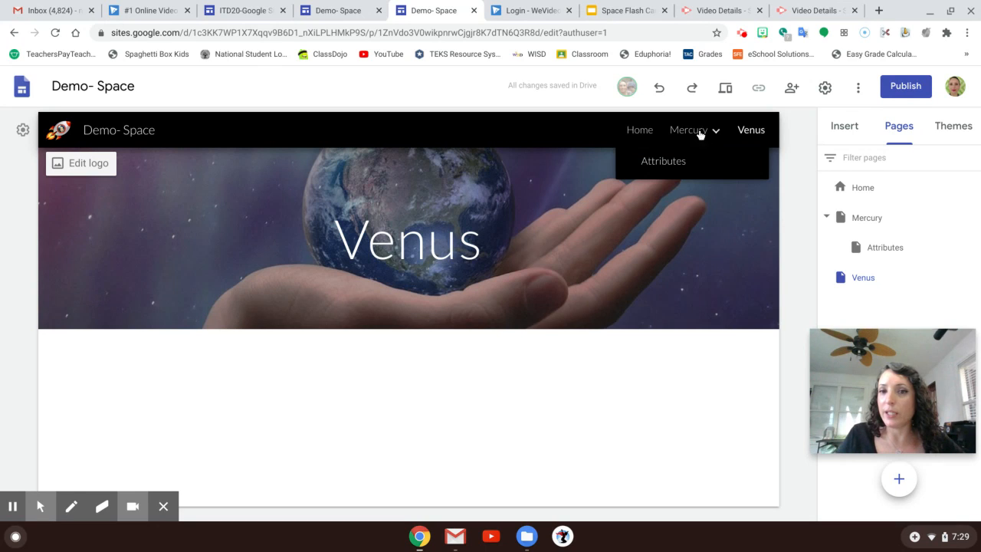
pyautogui.moveTo(680, 129)
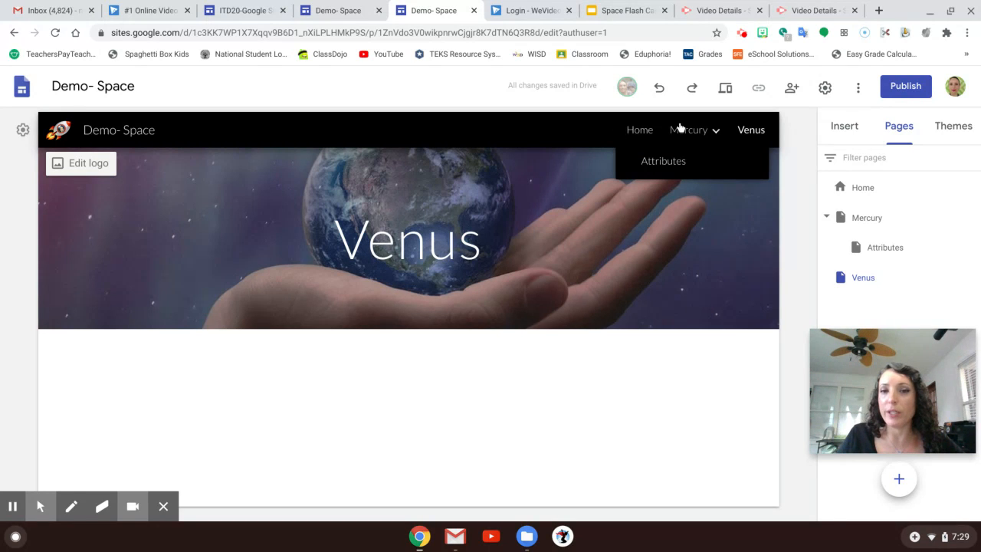
pyautogui.moveTo(595, 130)
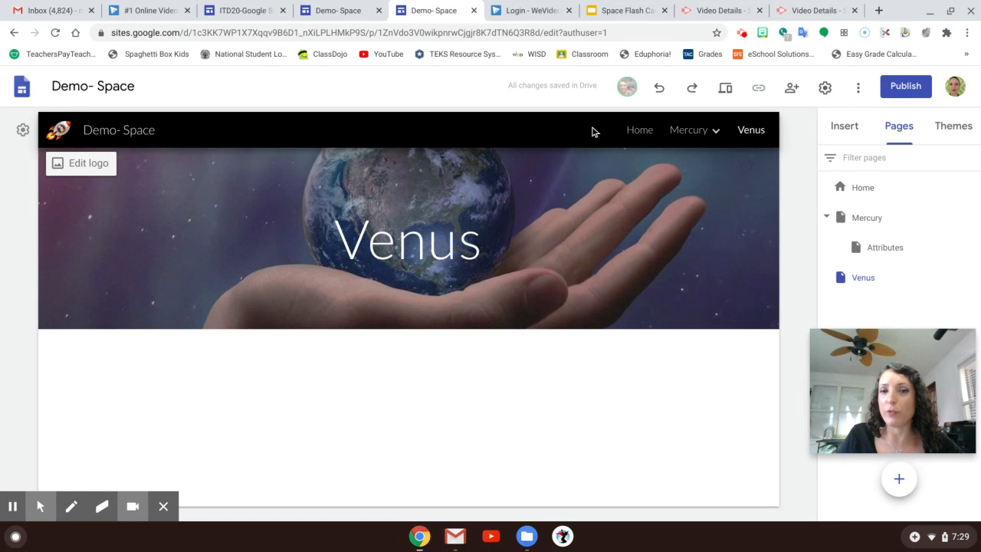
pyautogui.click(690, 129)
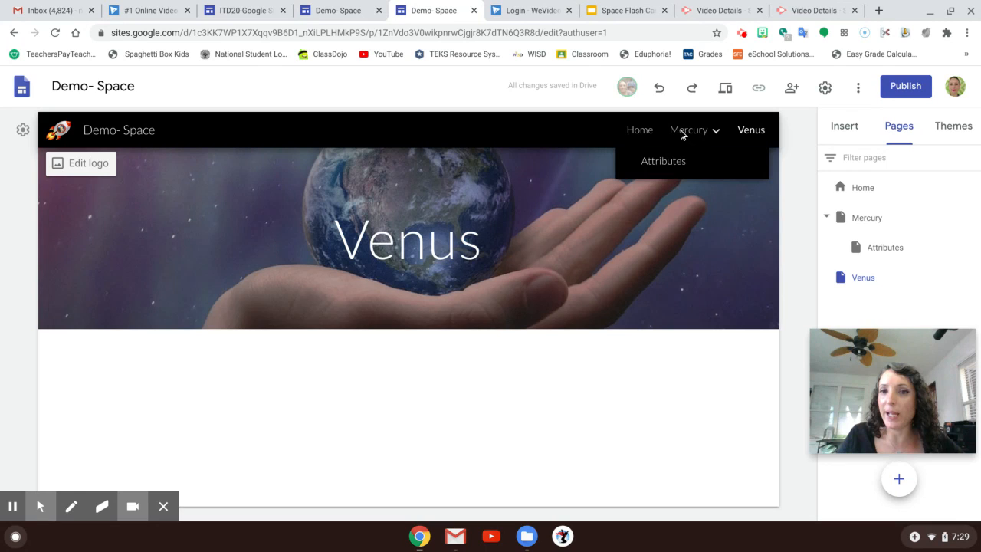
pyautogui.click(863, 276)
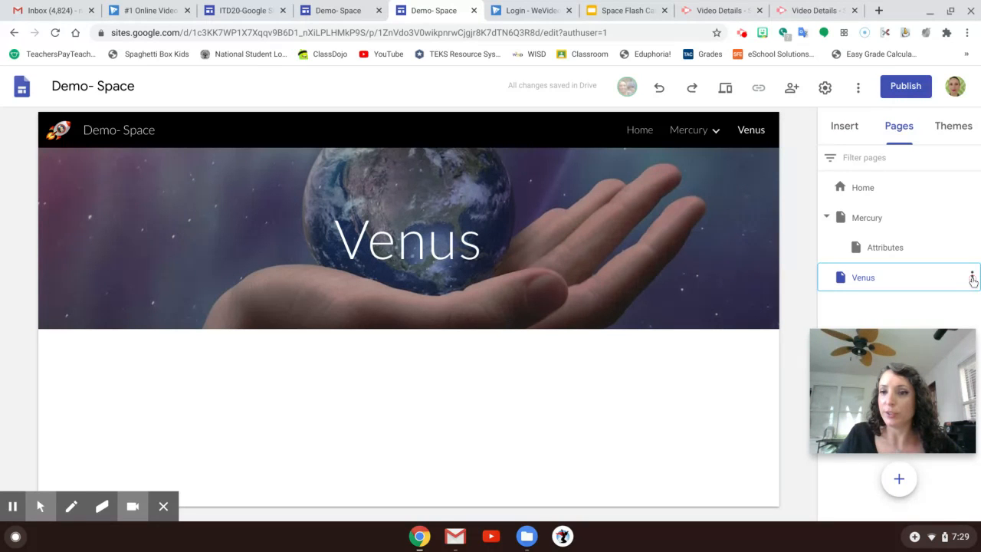
# Step: Add a subpage named Attributes under Venus and open it from the Pages list
pyautogui.click(972, 276)
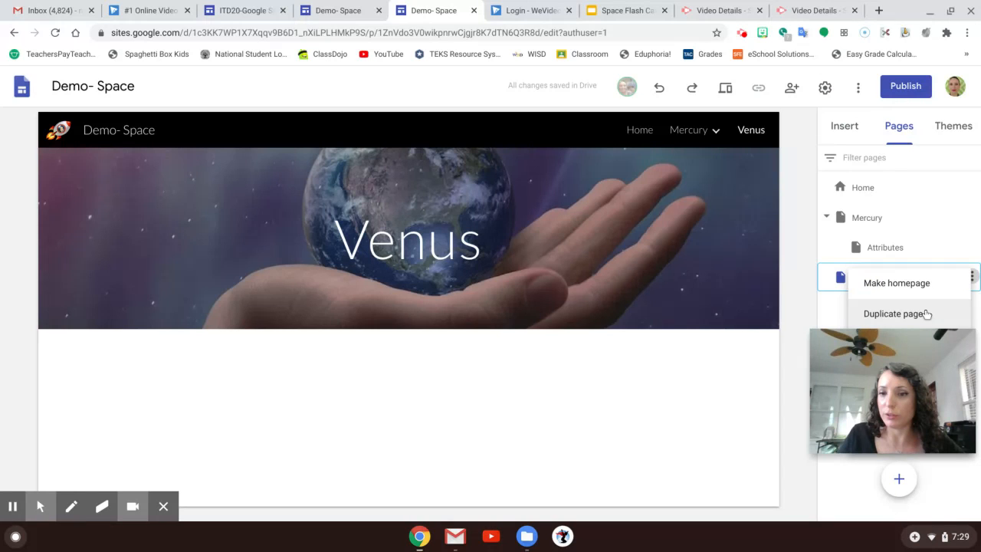
pyautogui.write('A')
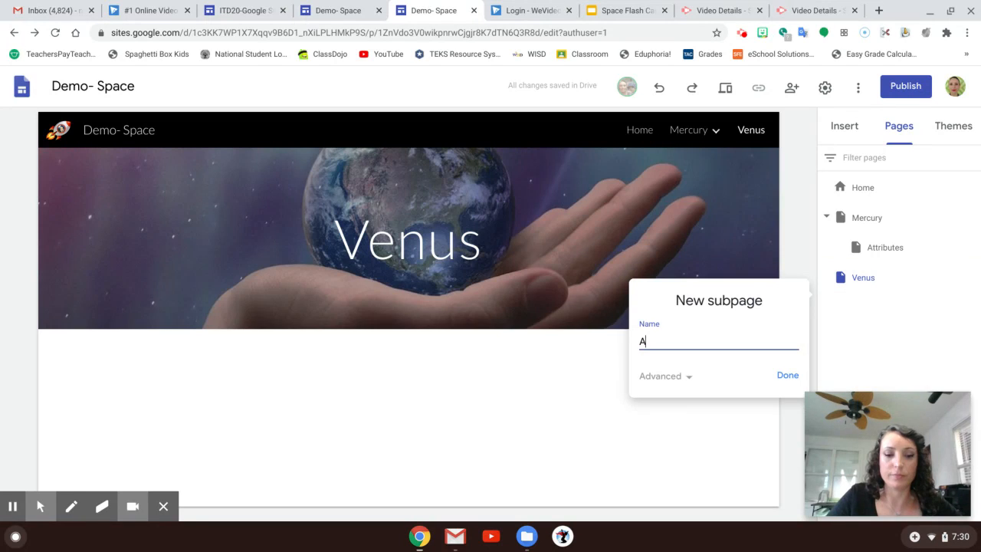
pyautogui.write('ttribute')
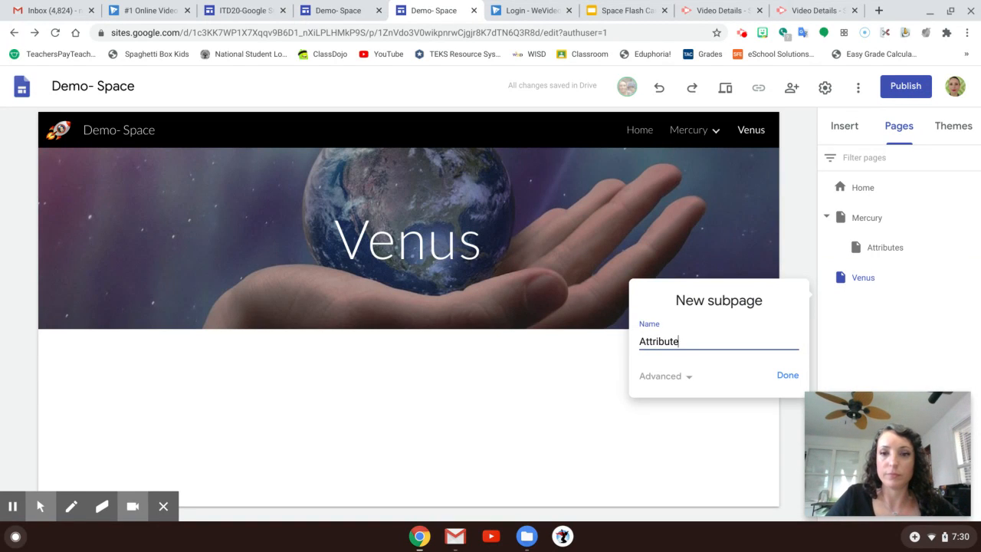
pyautogui.click(788, 376)
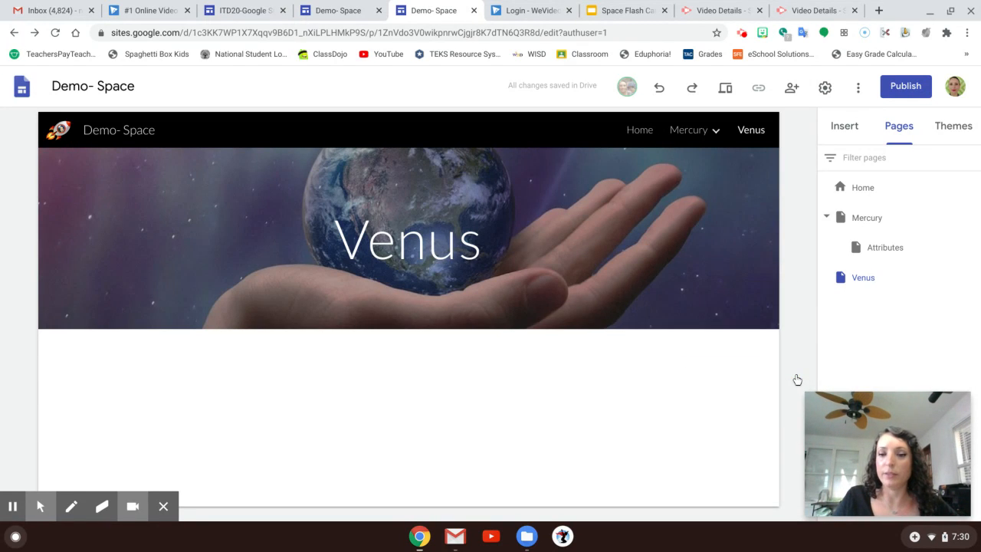
pyautogui.click(886, 247)
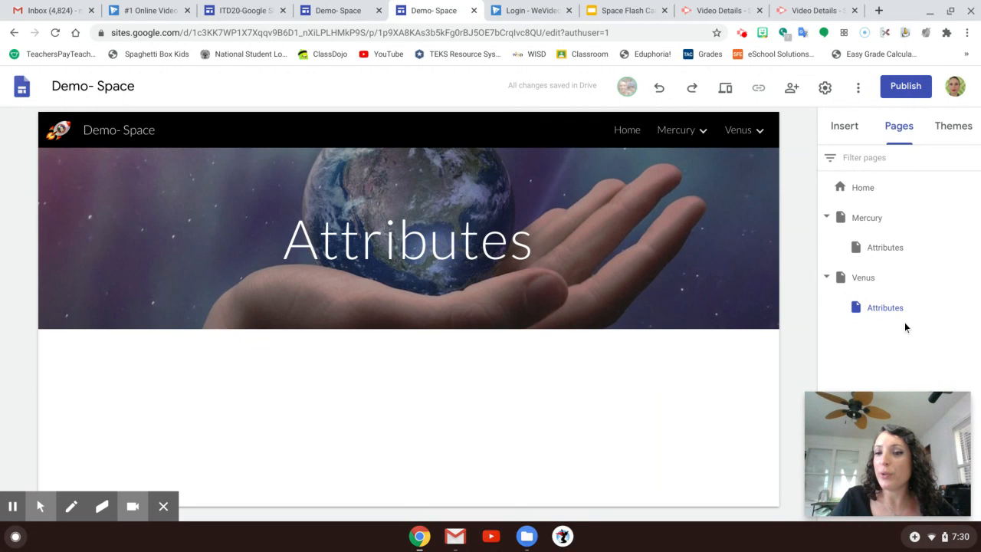
pyautogui.moveTo(885, 247)
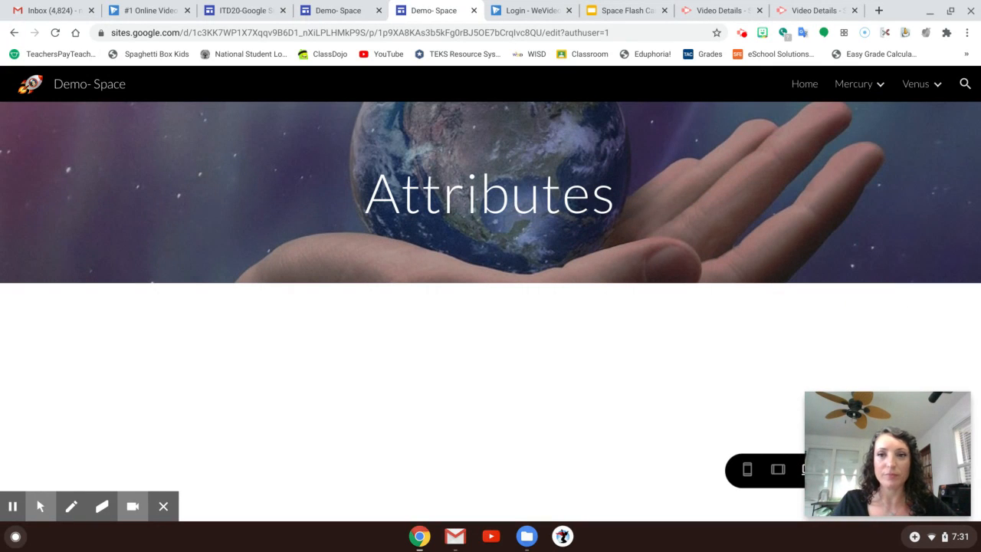
pyautogui.moveTo(739, 506)
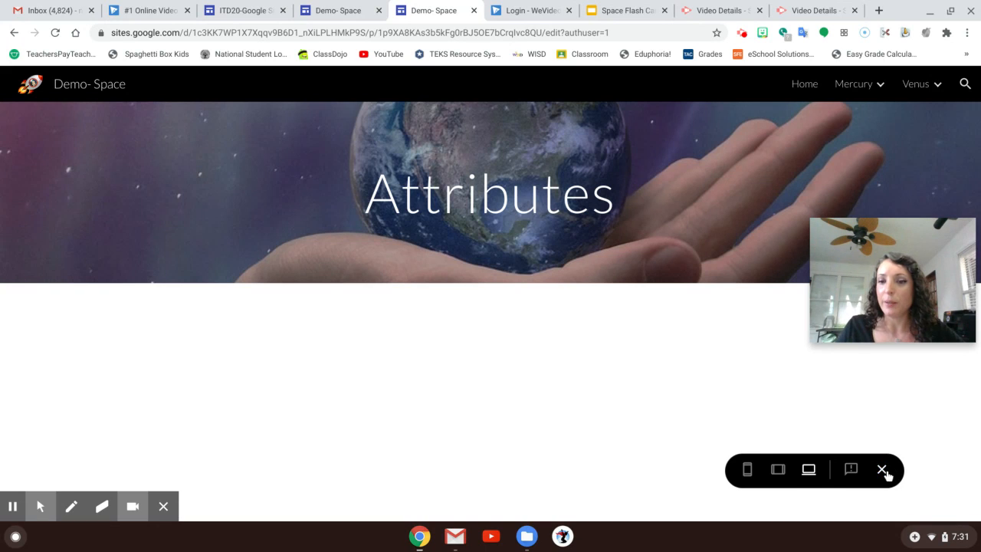
# Step: Exit the site preview and return to the Google Sites editor
pyautogui.click(883, 469)
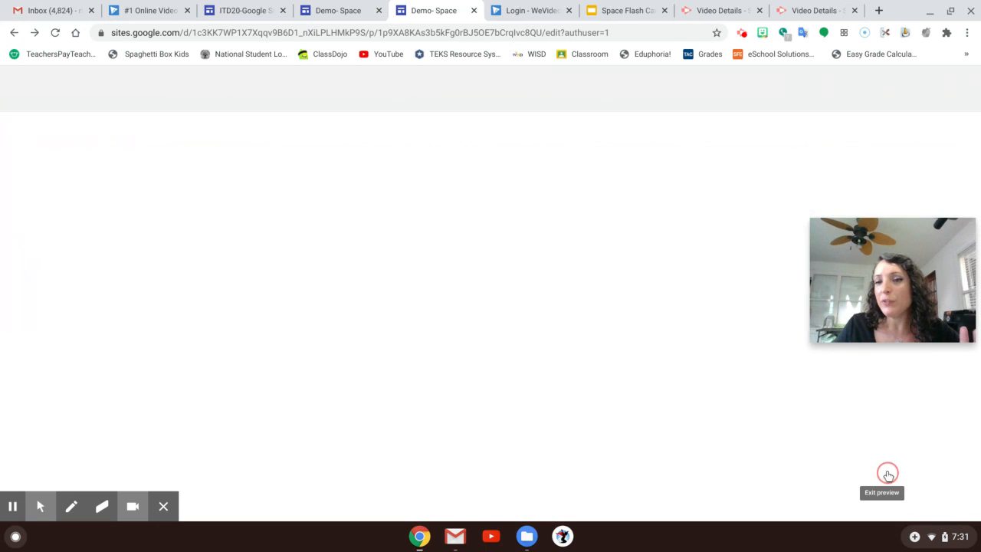
pyautogui.click(888, 474)
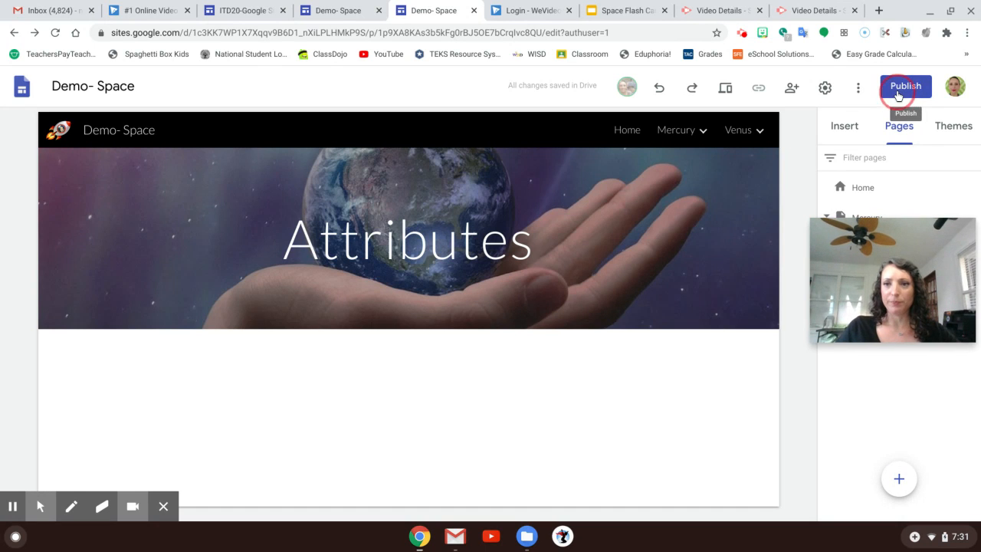
# Step: Start publishing at the demo-space address and manage who can view the published site
pyautogui.click(904, 86)
pyautogui.write('demo-space')
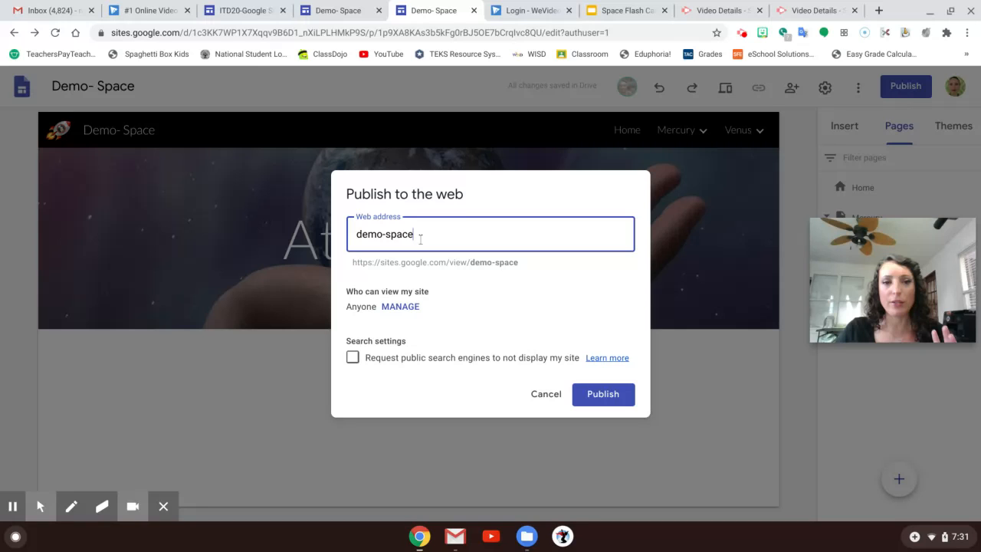
pyautogui.click(603, 392)
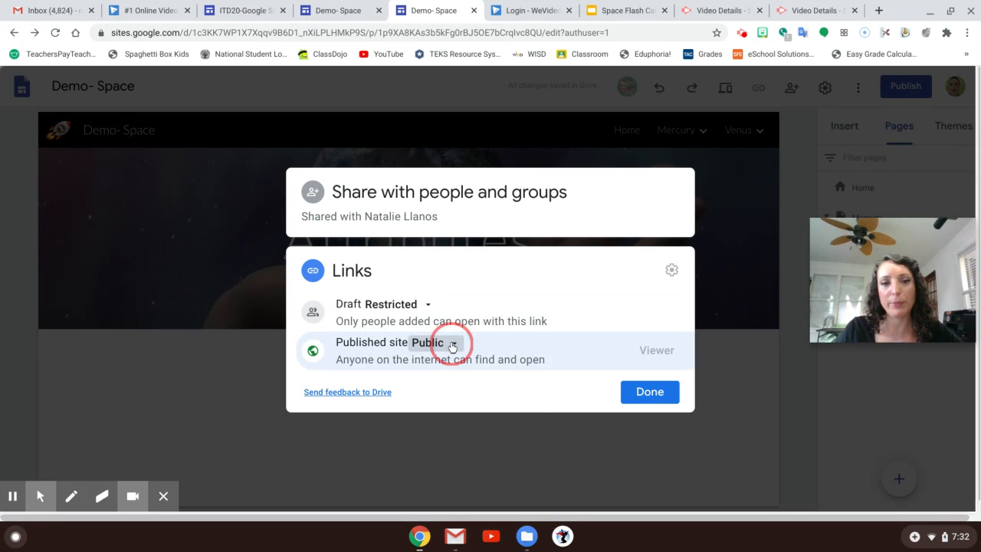
# Step: Set the published site to Public, publish to demo-space, and show the published site link
pyautogui.click(454, 342)
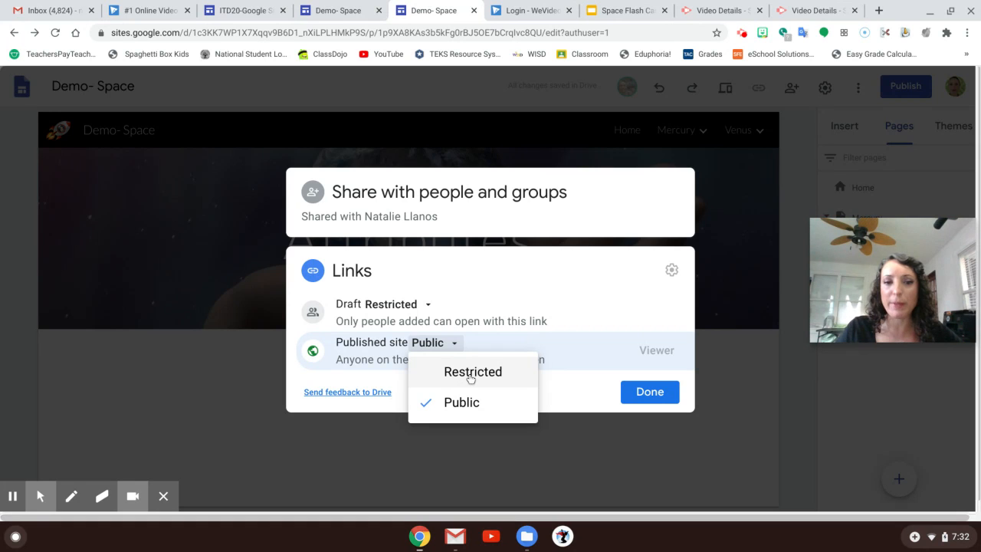
pyautogui.click(460, 402)
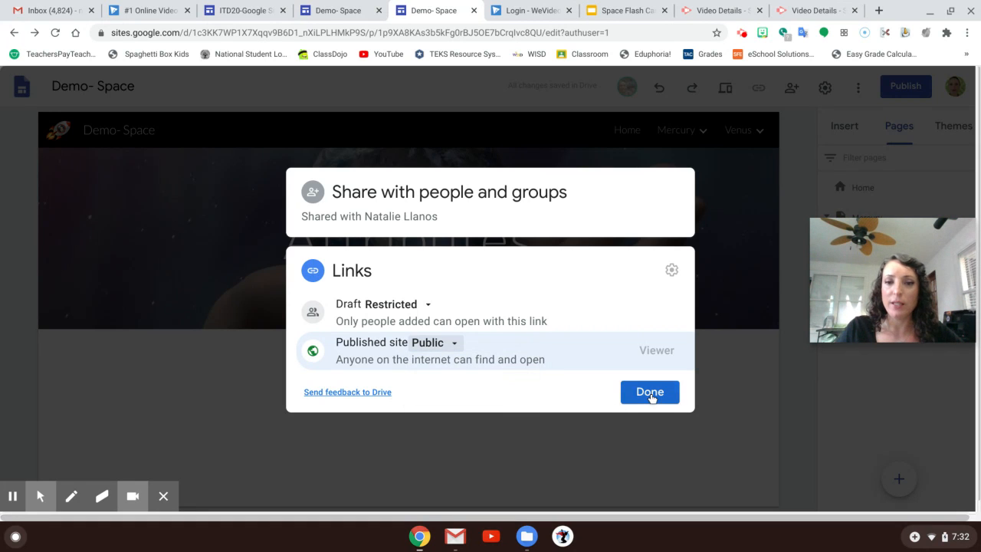
pyautogui.click(650, 393)
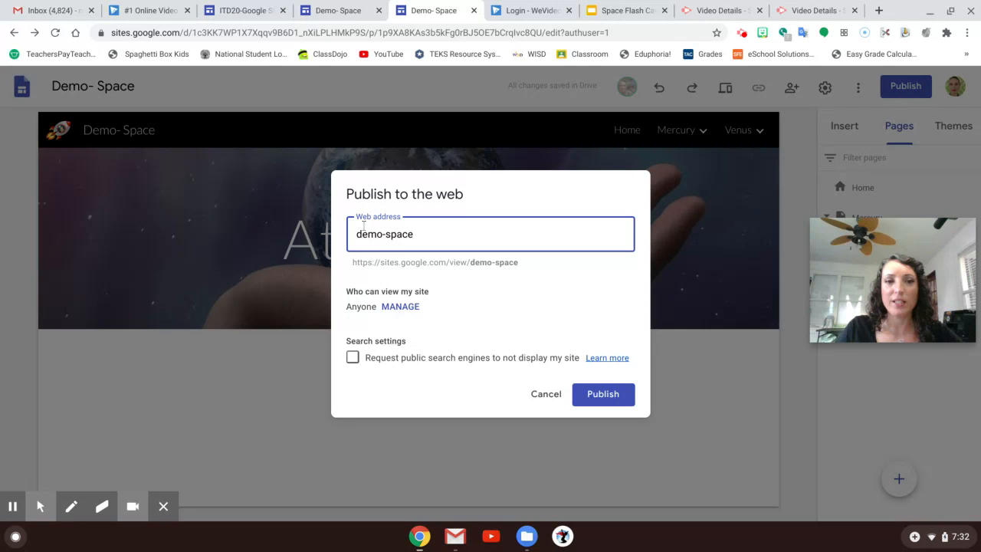
pyautogui.click(603, 394)
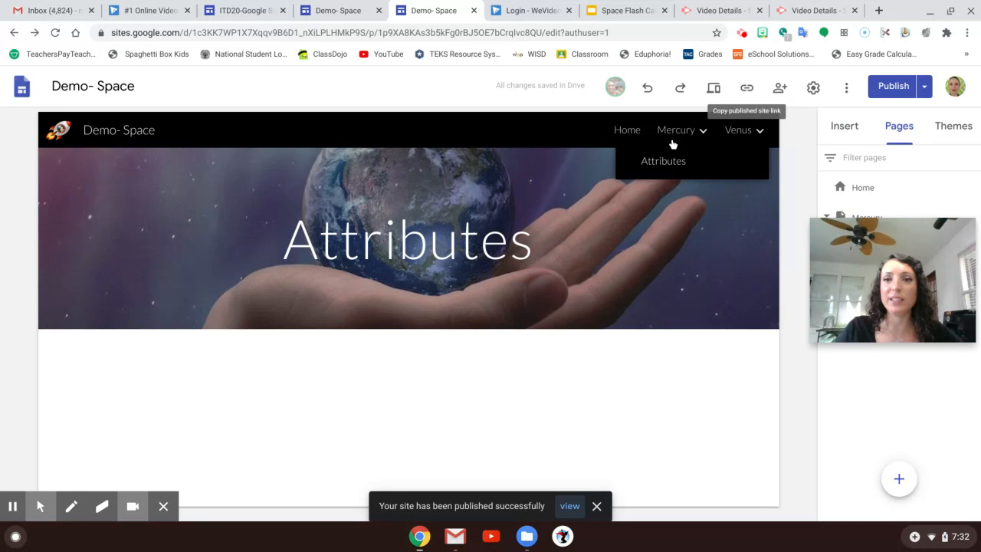
pyautogui.click(745, 86)
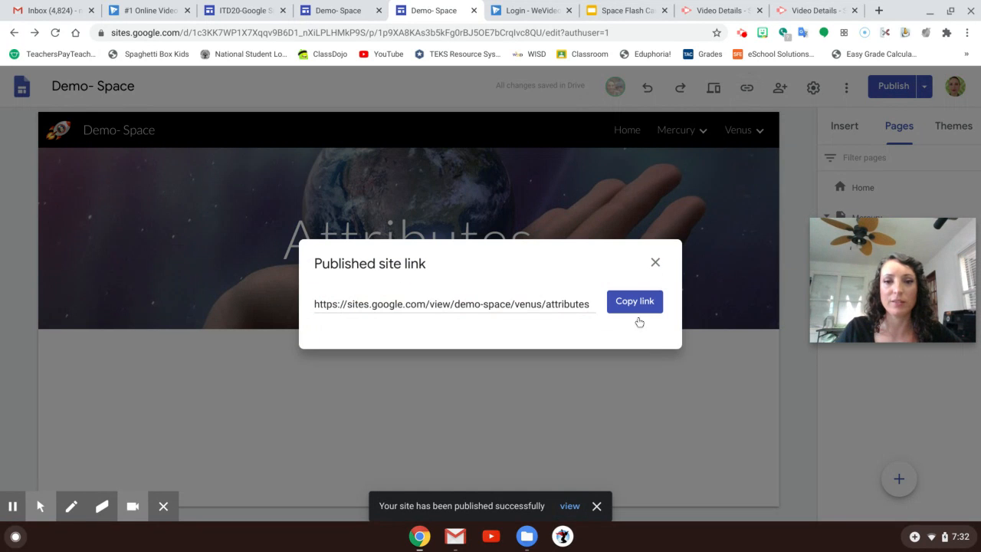